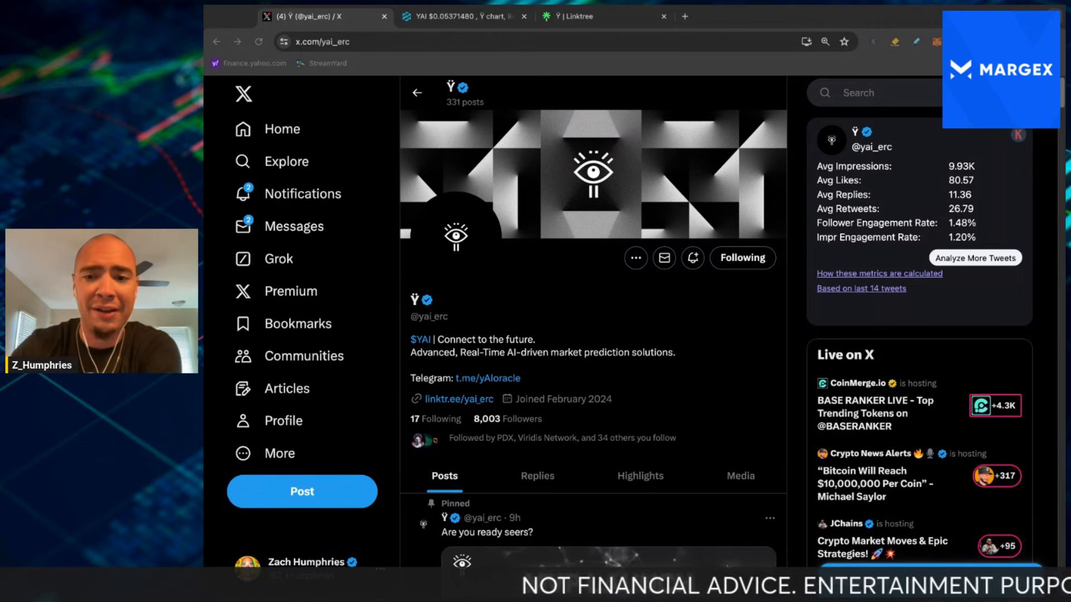
scroll("down", 3)
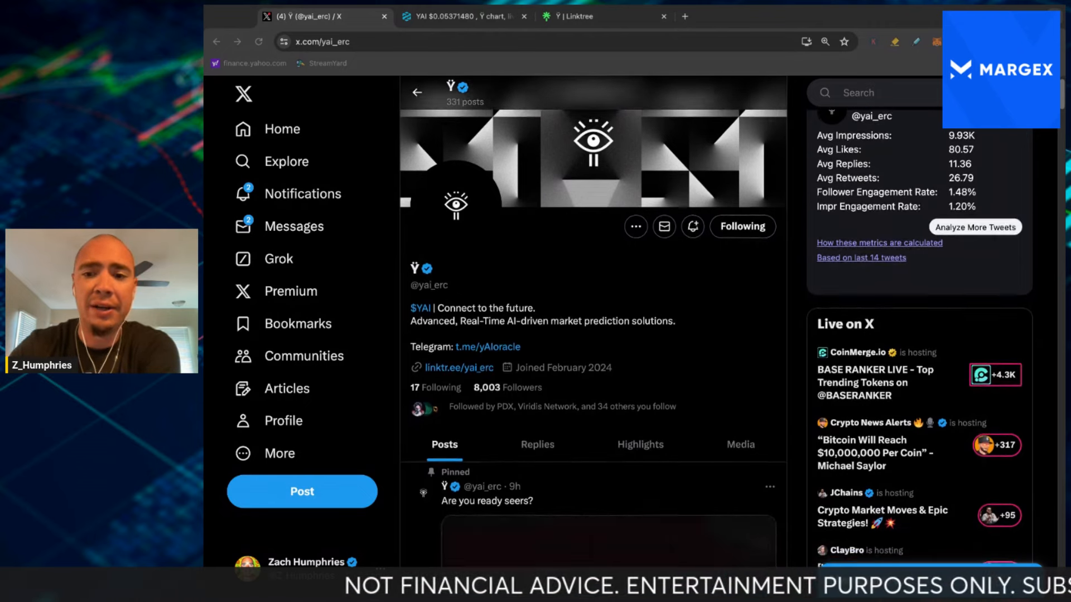
scroll("down", 3)
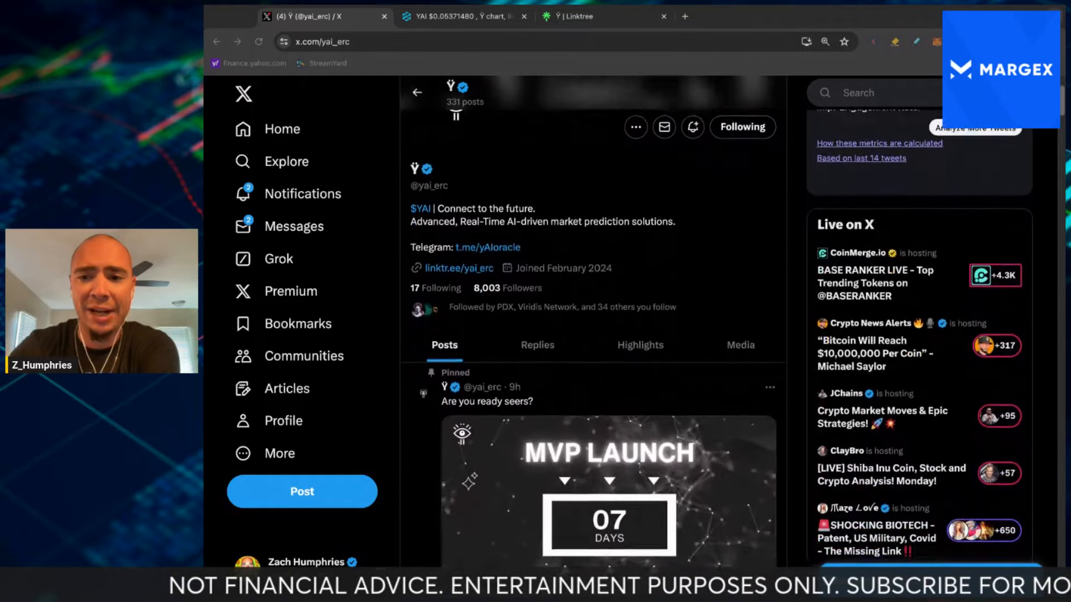
scroll("down", 3)
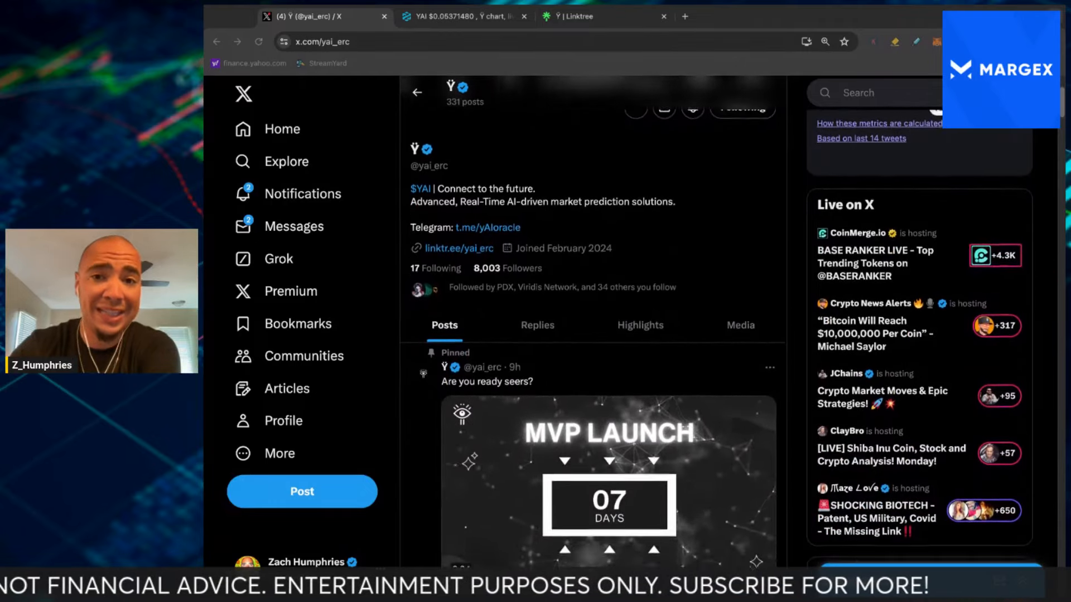
scroll("down", 3)
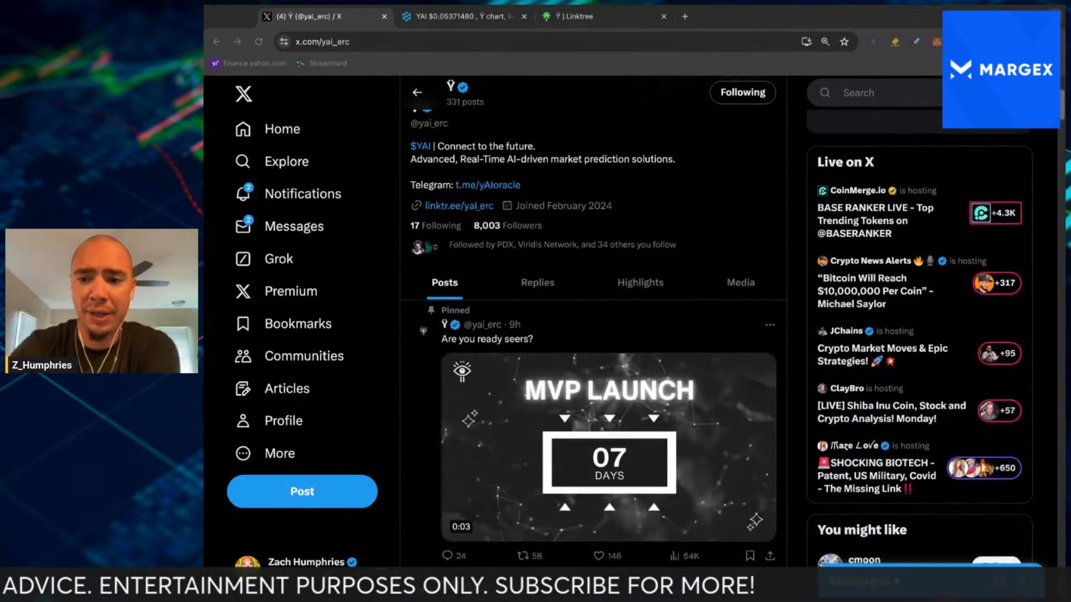
scroll("down", 3)
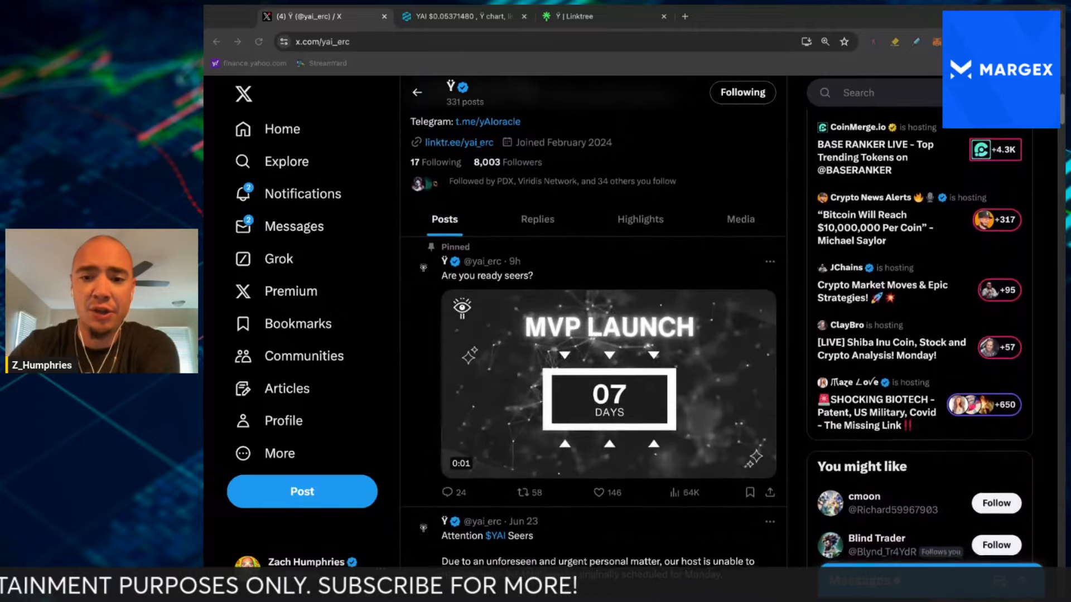
scroll("down", 3)
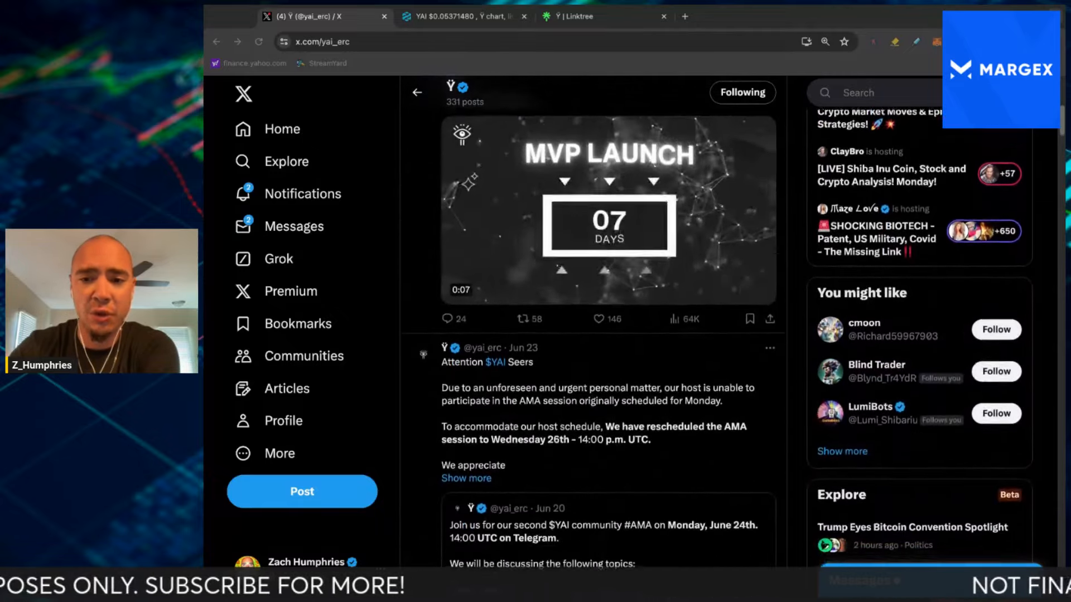
scroll("down", 3)
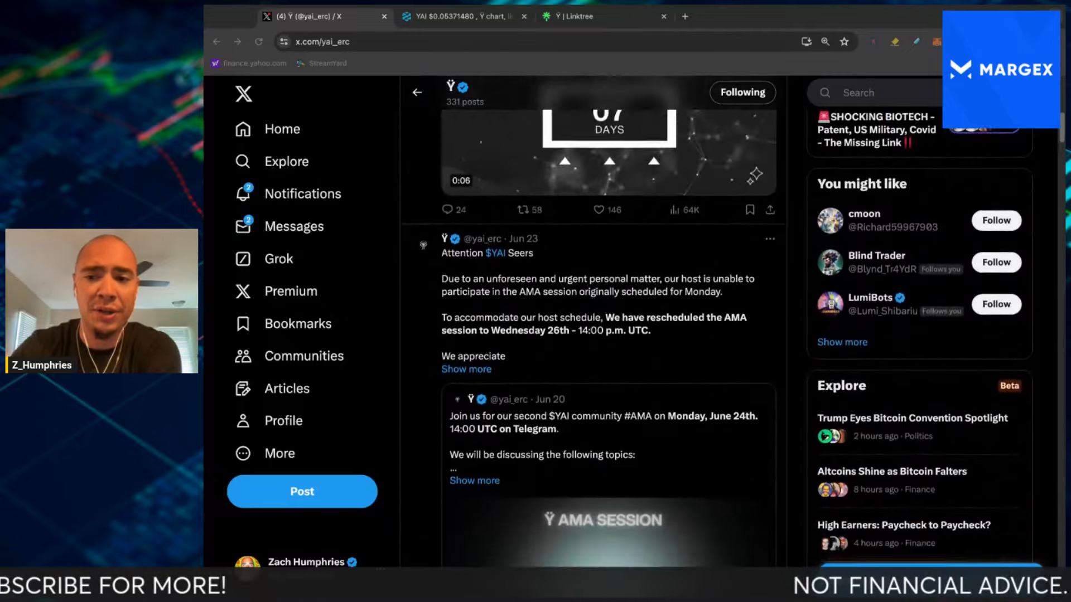
scroll("down", 3)
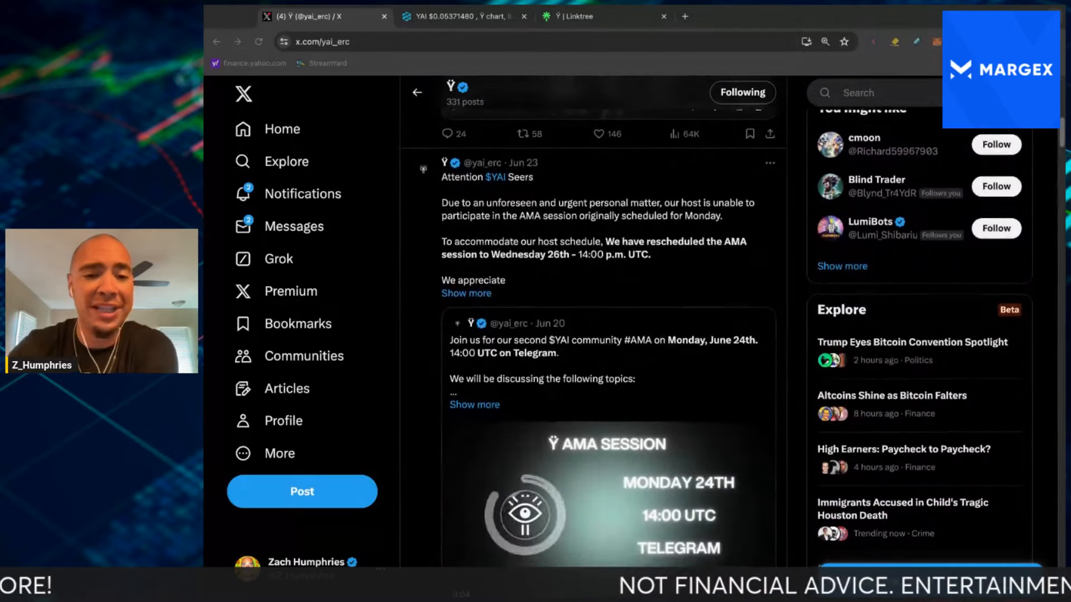
scroll("down", 3)
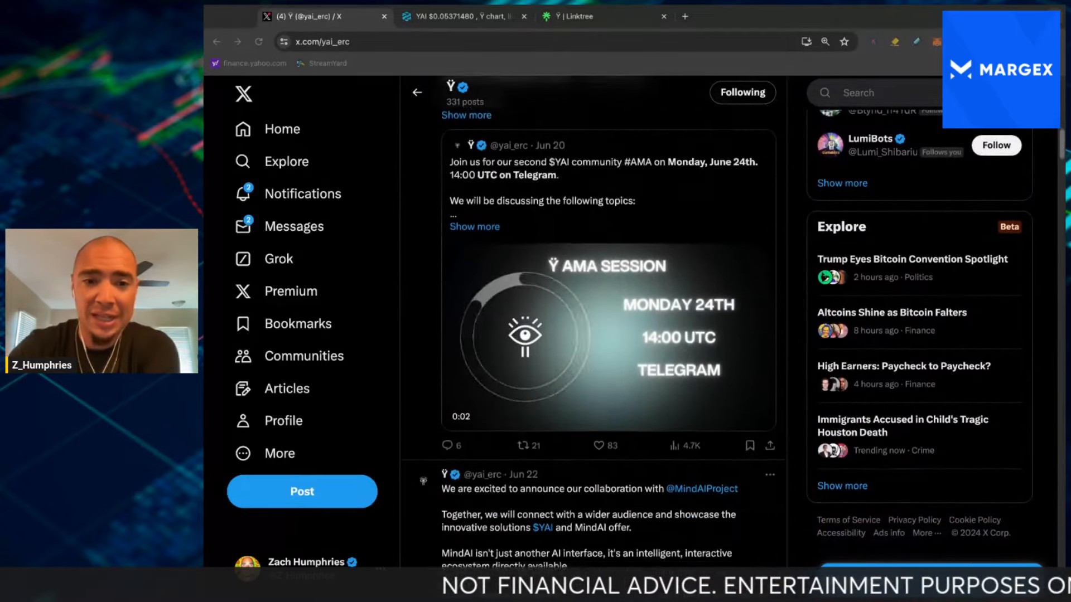
scroll("down", 3)
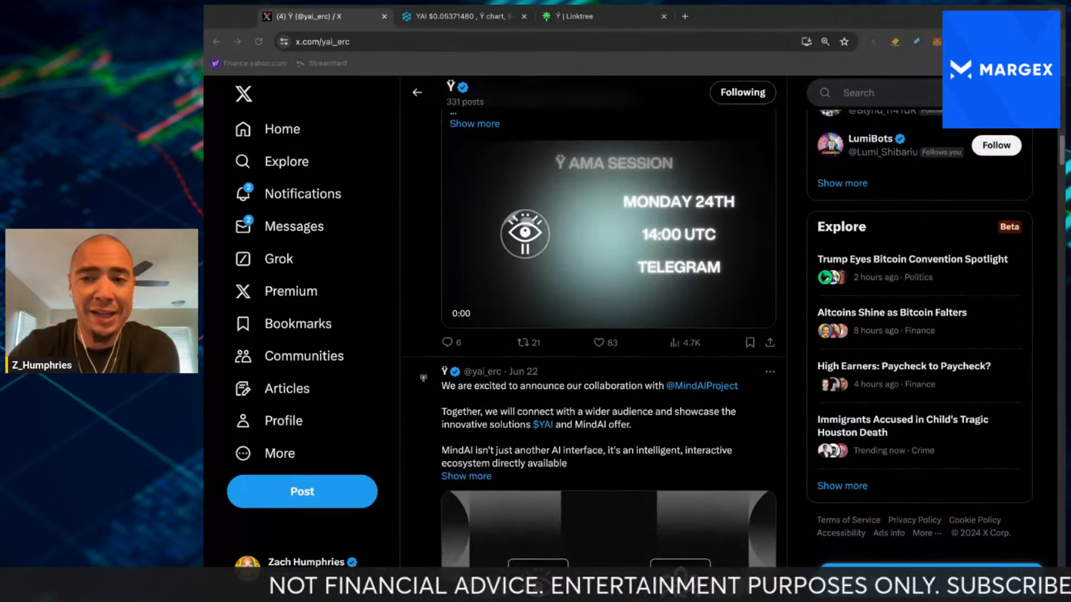
scroll("down", 3)
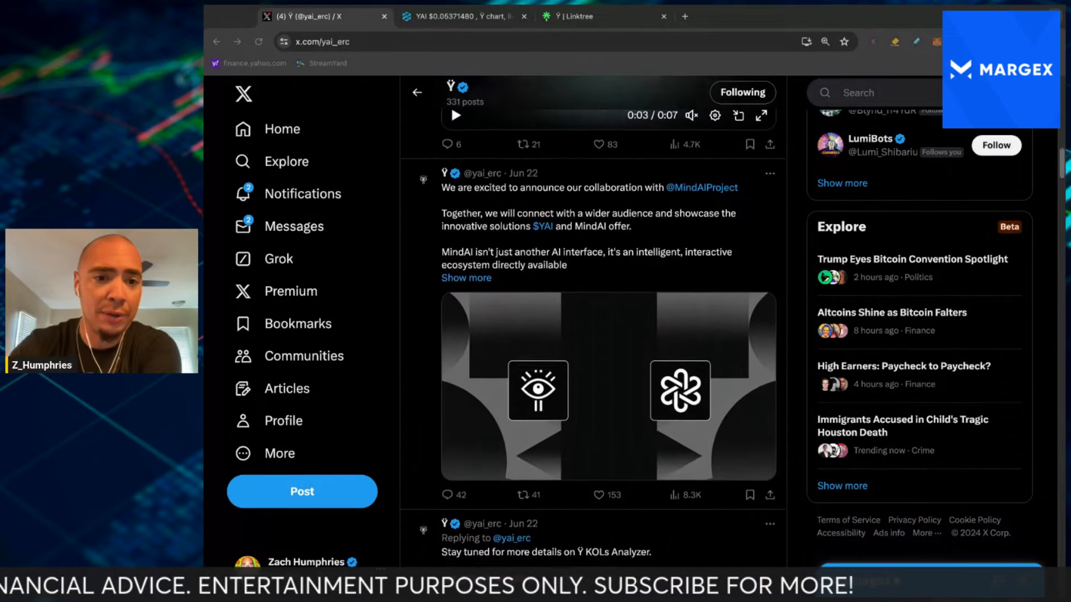
scroll("down", 3)
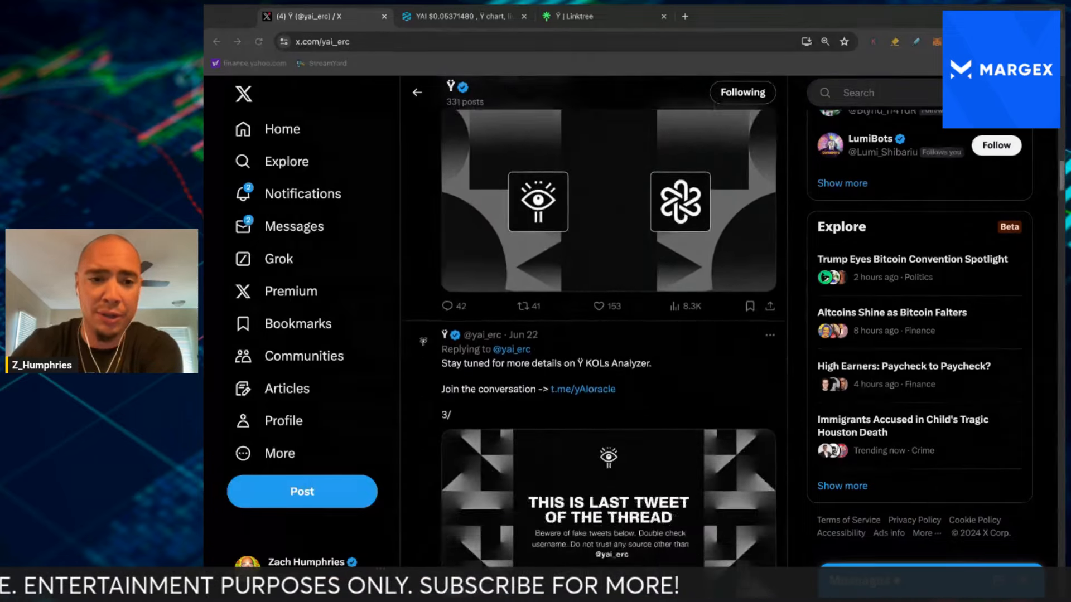
scroll("down", 3)
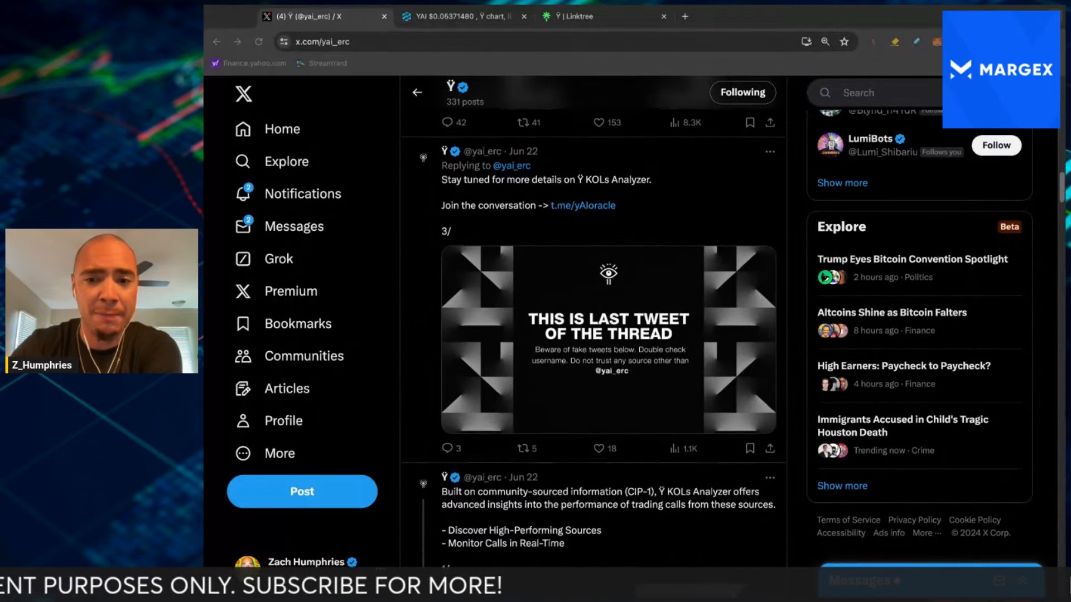
scroll("down", 3)
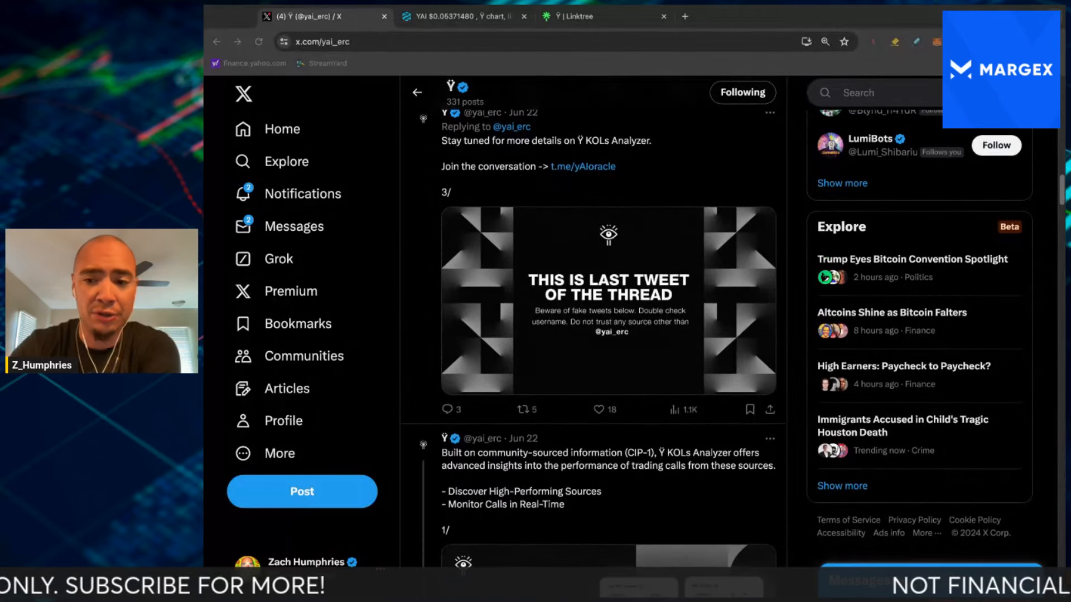
scroll("down", 3)
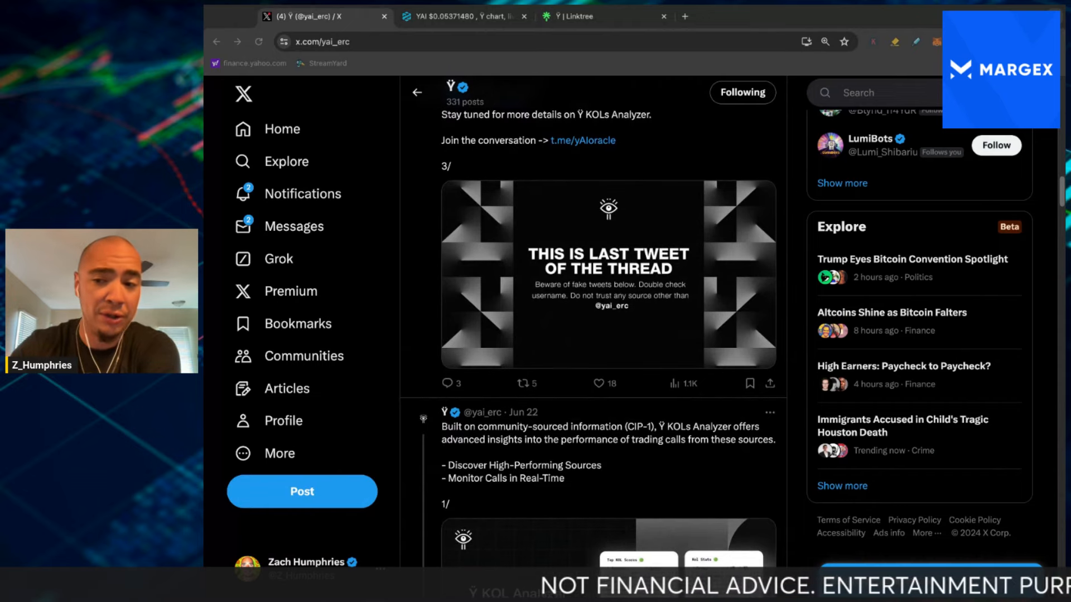
scroll("down", 3)
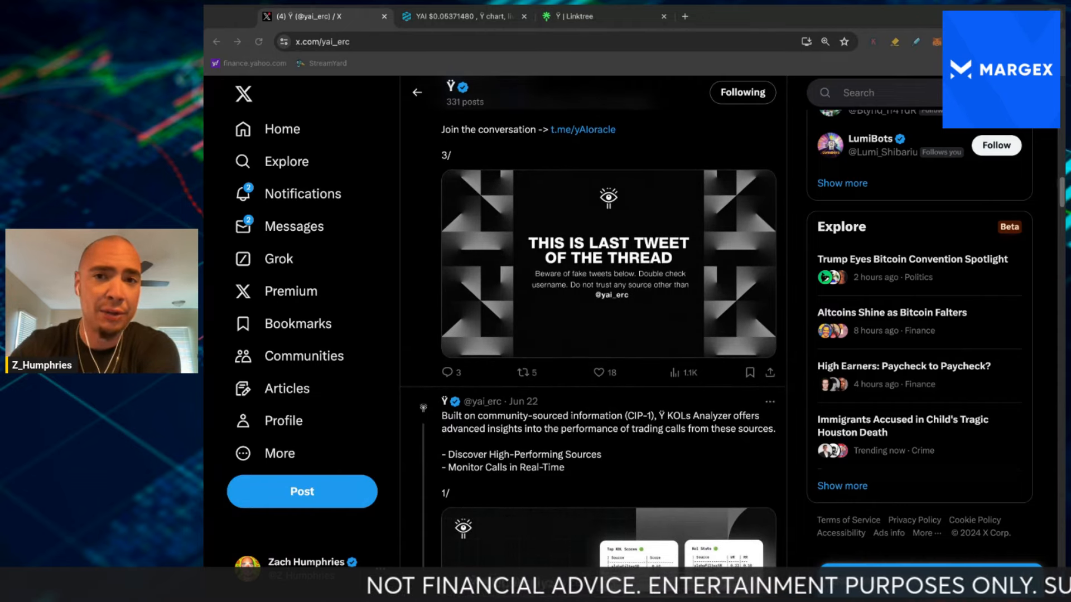
scroll("down", 3)
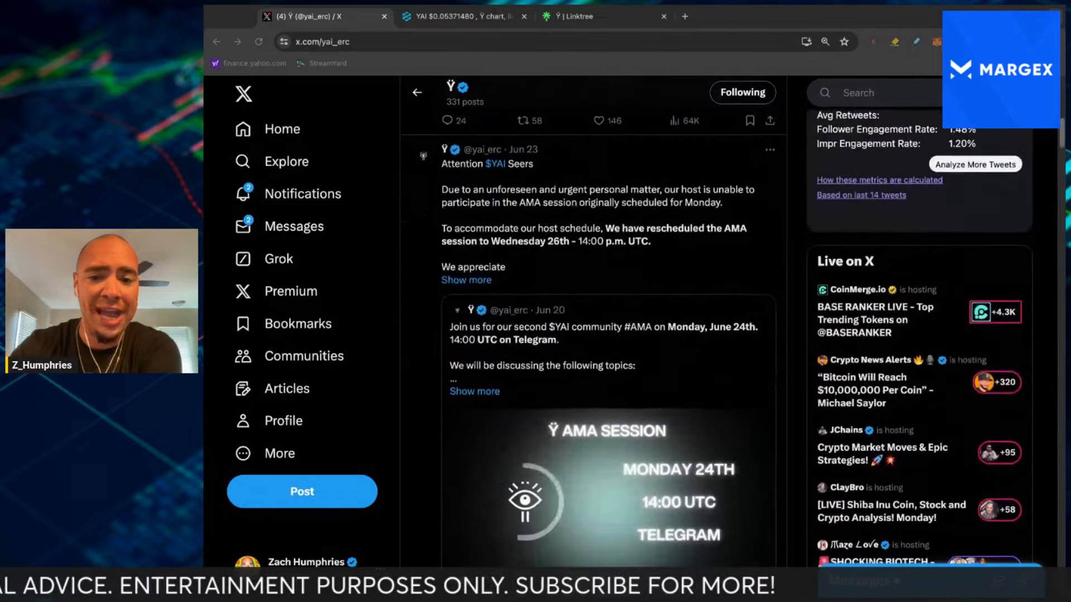
scroll("down", 3)
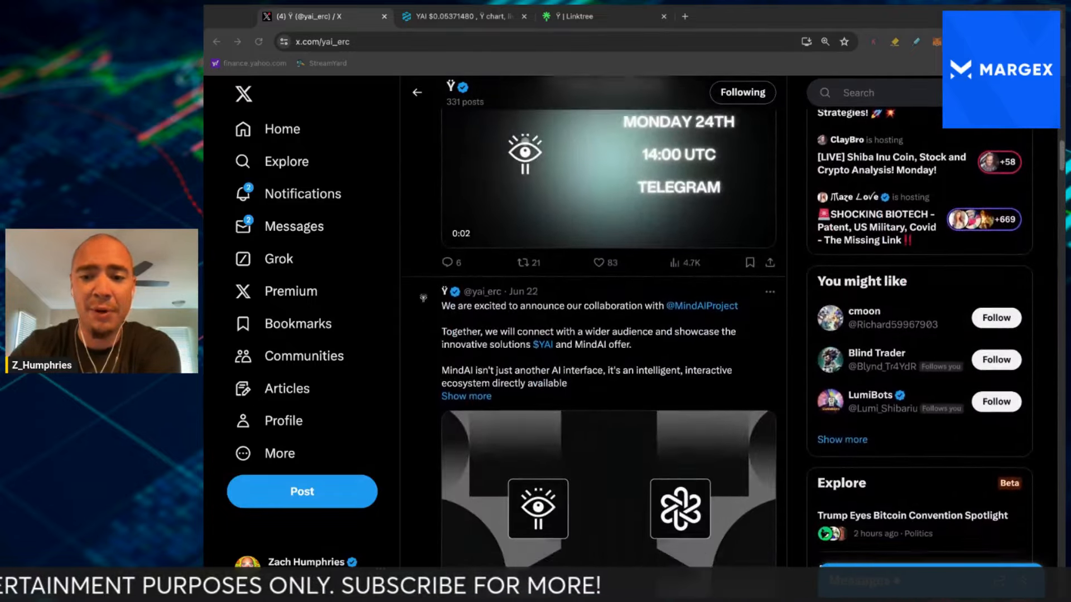
scroll("down", 3)
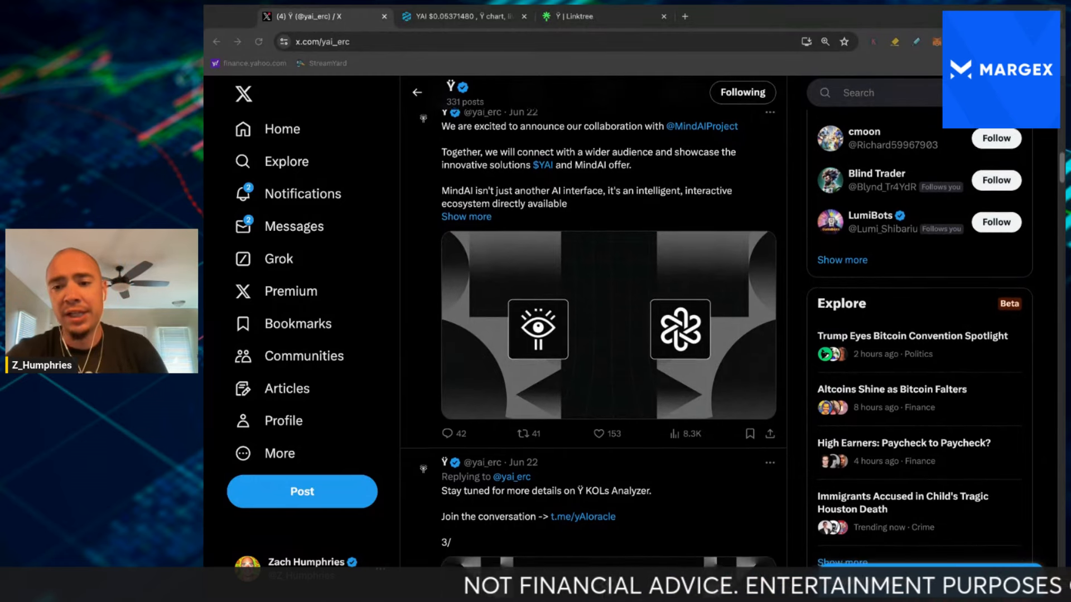
scroll("down", 3)
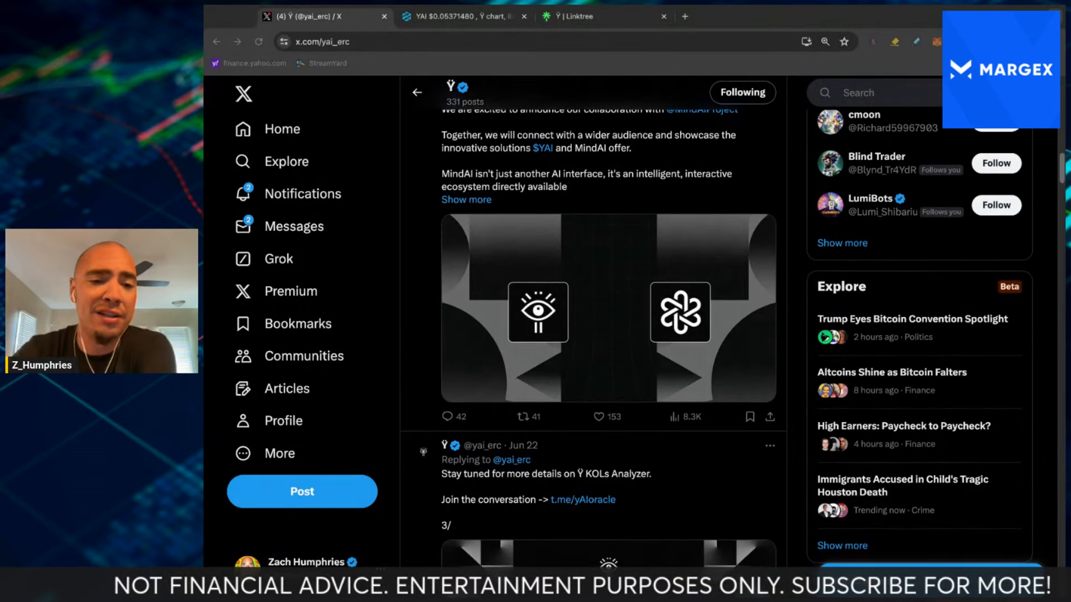
scroll("down", 3)
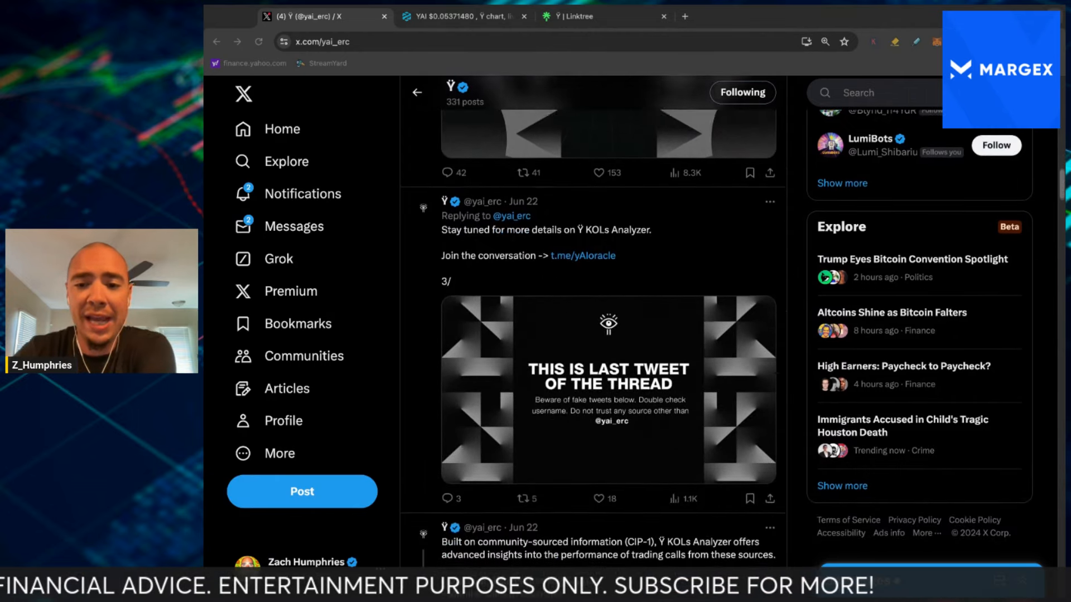
scroll("down", 3)
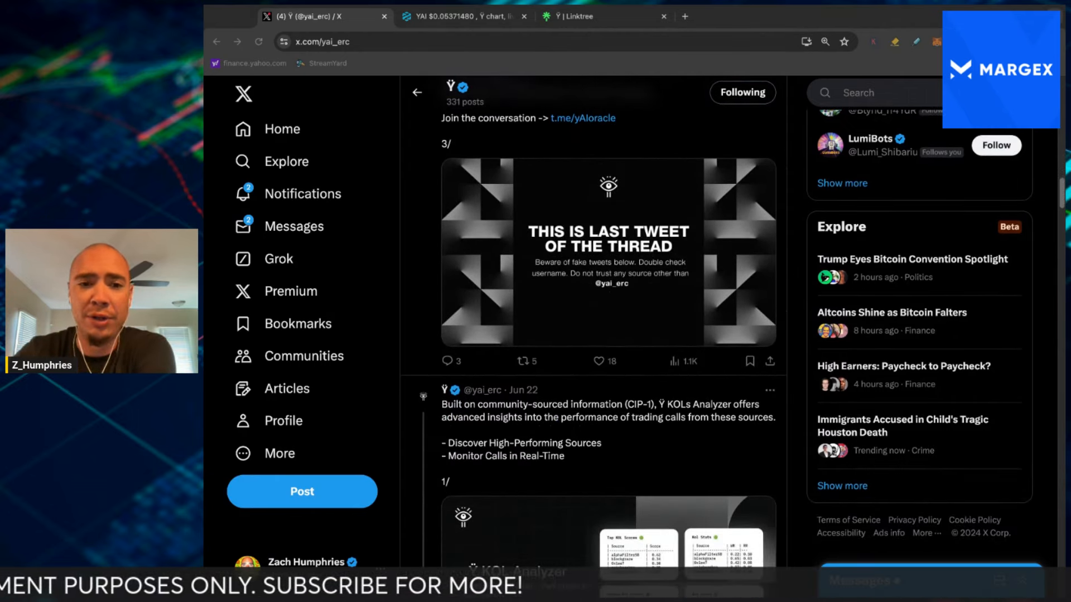
scroll("down", 3)
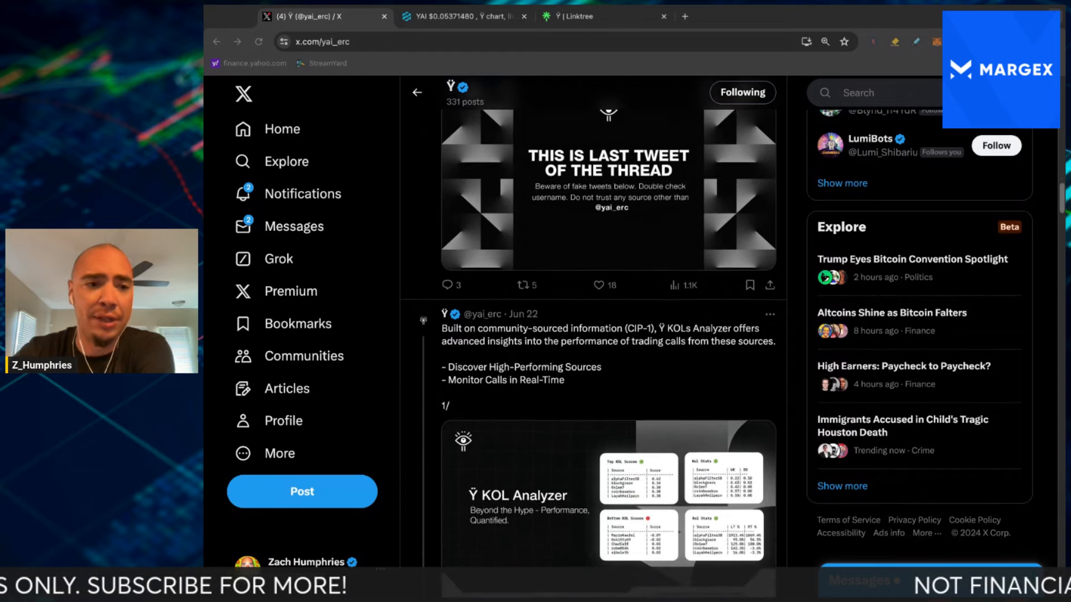
scroll("down", 3)
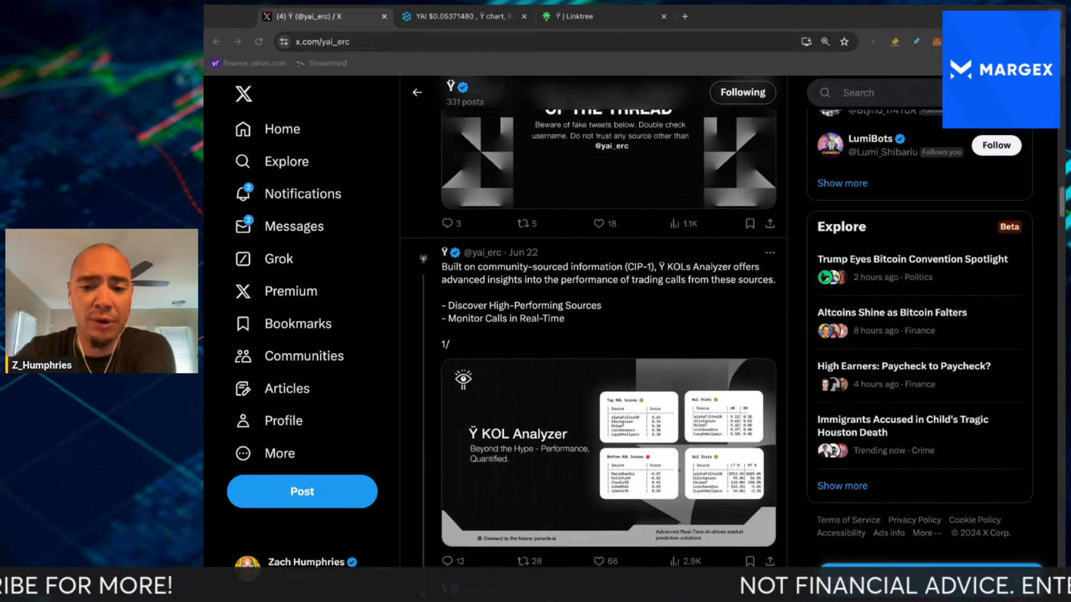
scroll("down", 3)
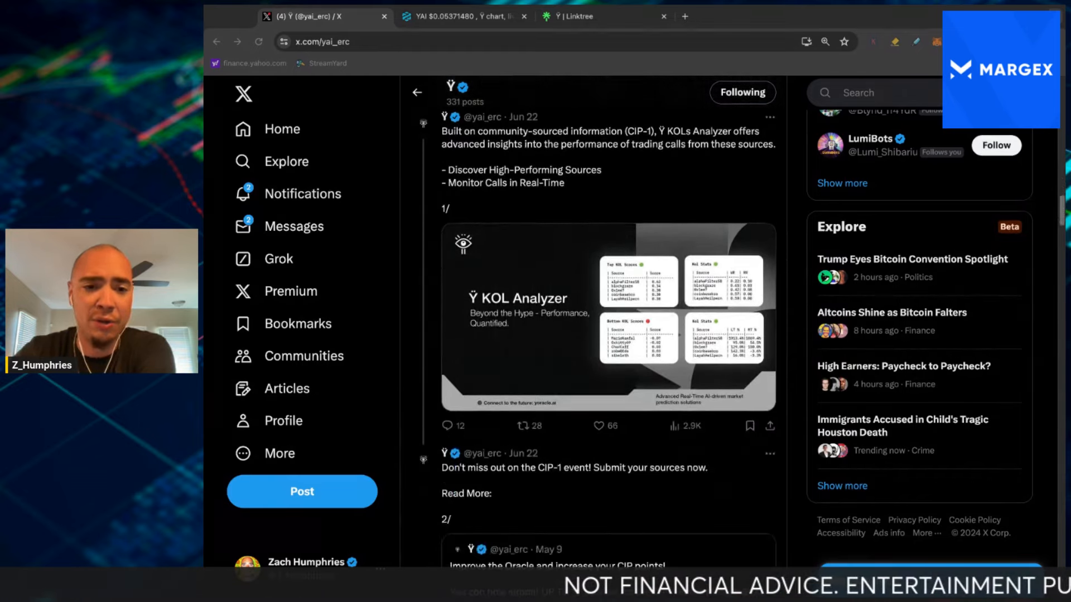
scroll("down", 3)
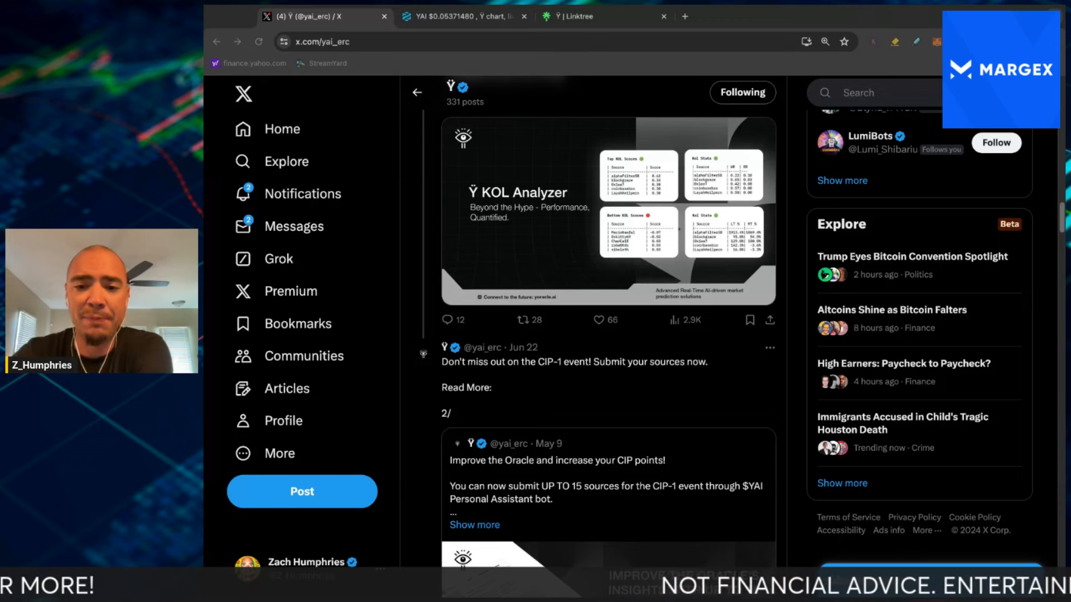
scroll("down", 3)
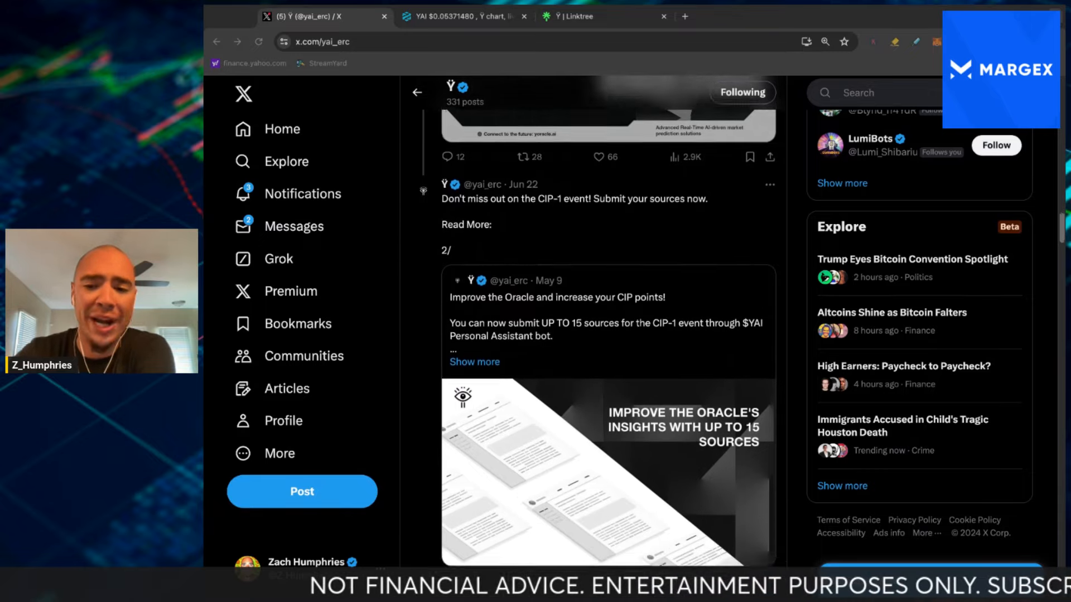
scroll("down", 3)
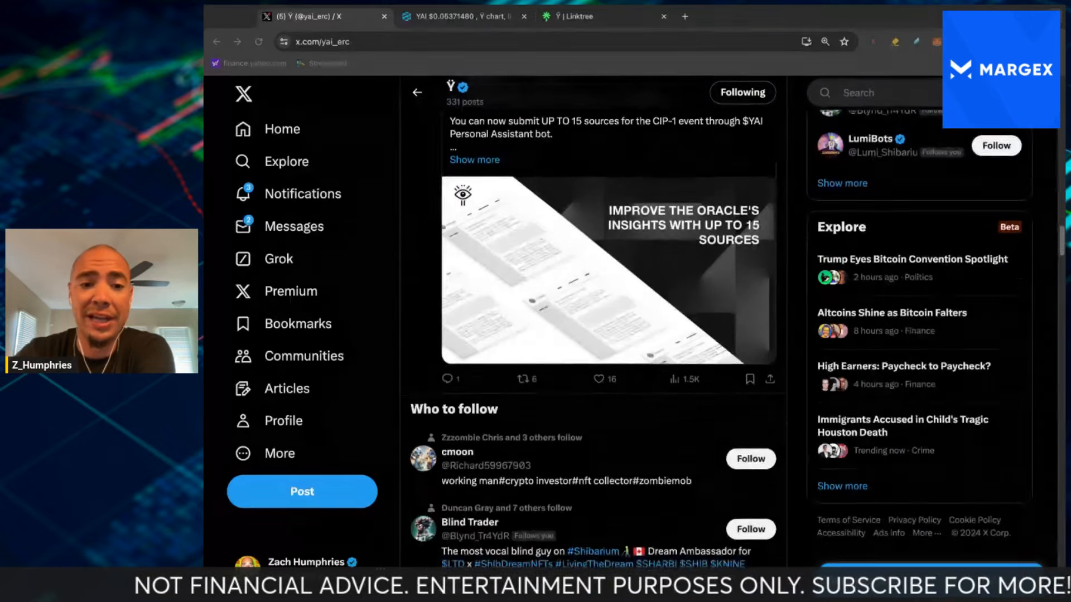
scroll("down", 3)
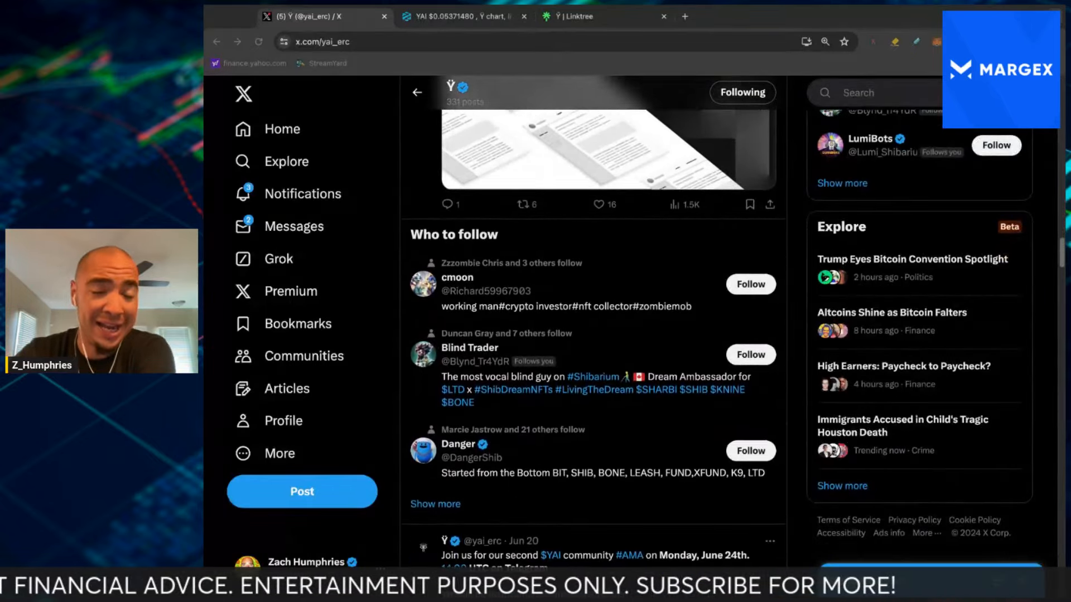
scroll("down", 3)
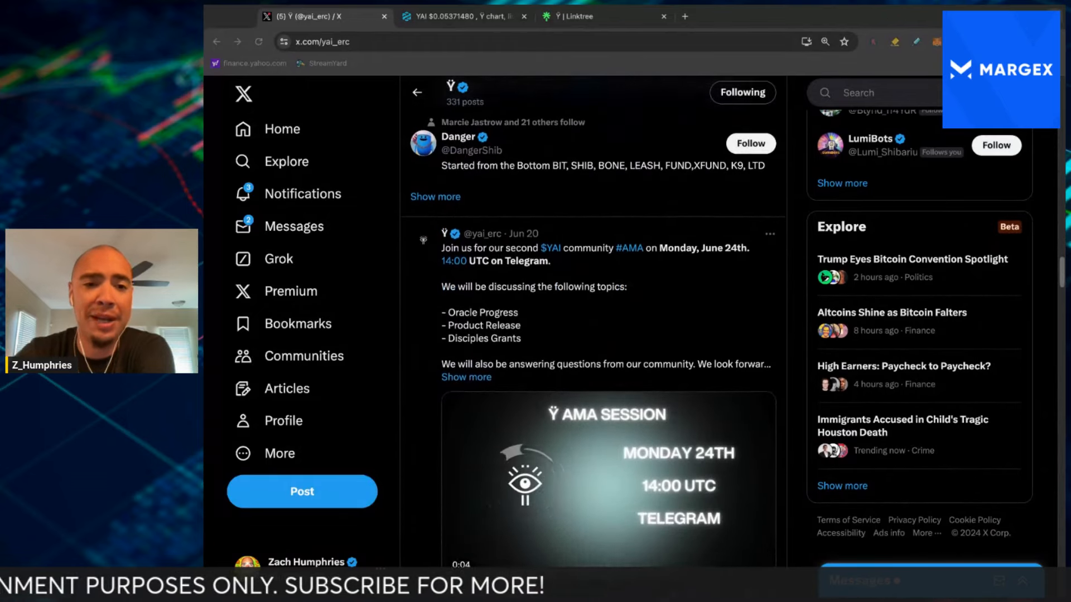
scroll("down", 3)
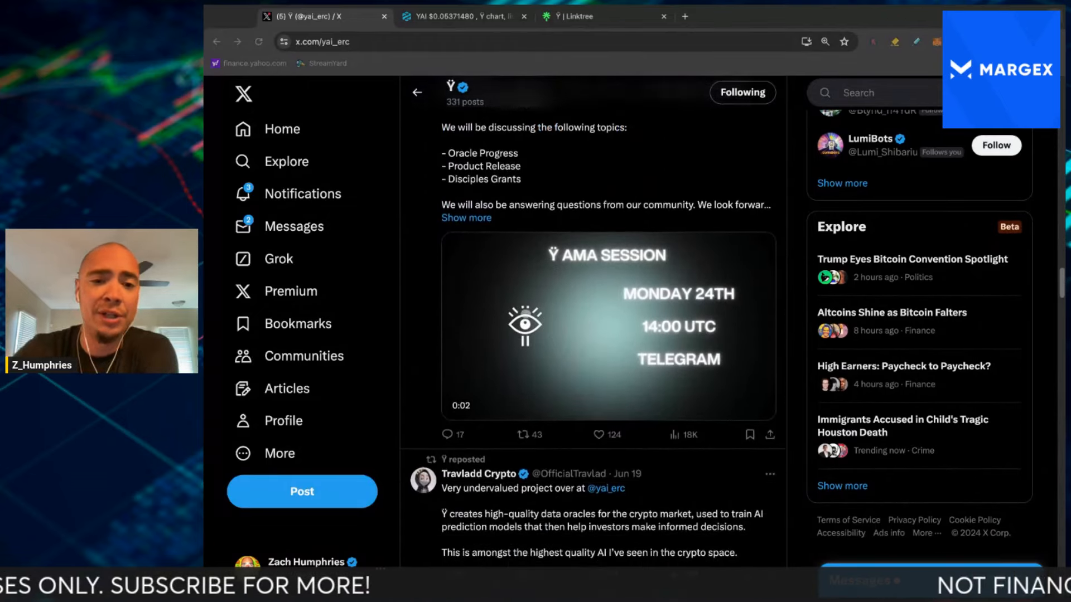
Continue to the June 17 massive marketing campaign announcement, then switch to the DEXTools YAI/WETH chart
scroll("down", 3)
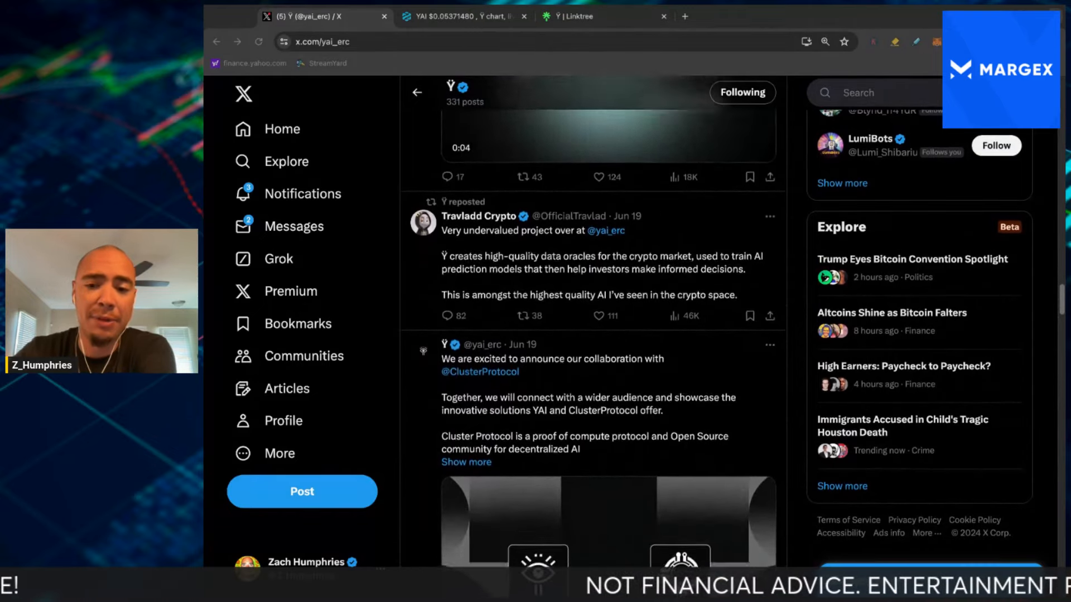
scroll("down", 3)
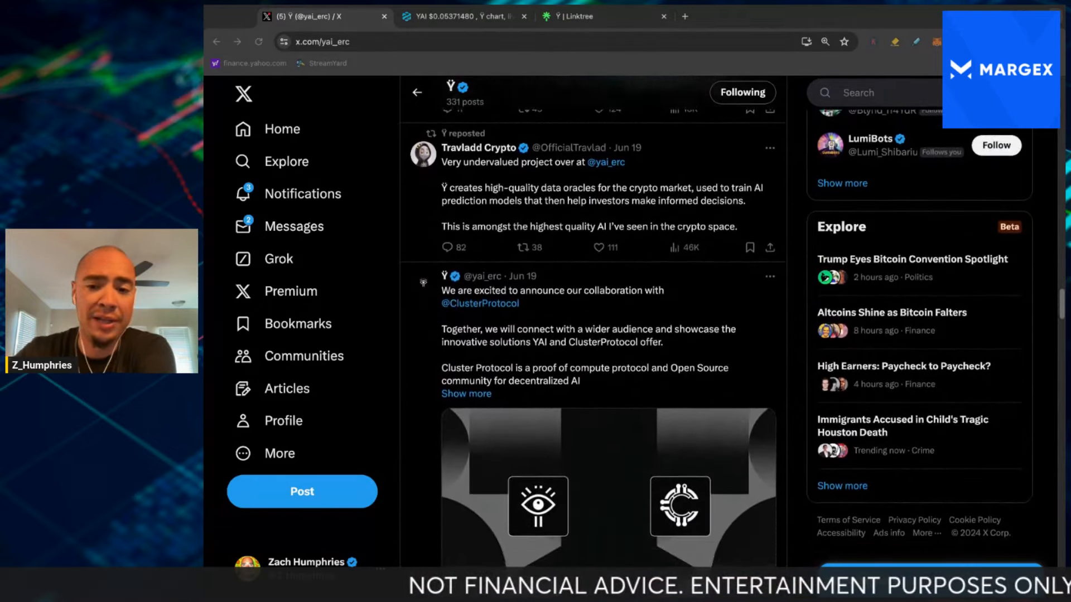
scroll("down", 3)
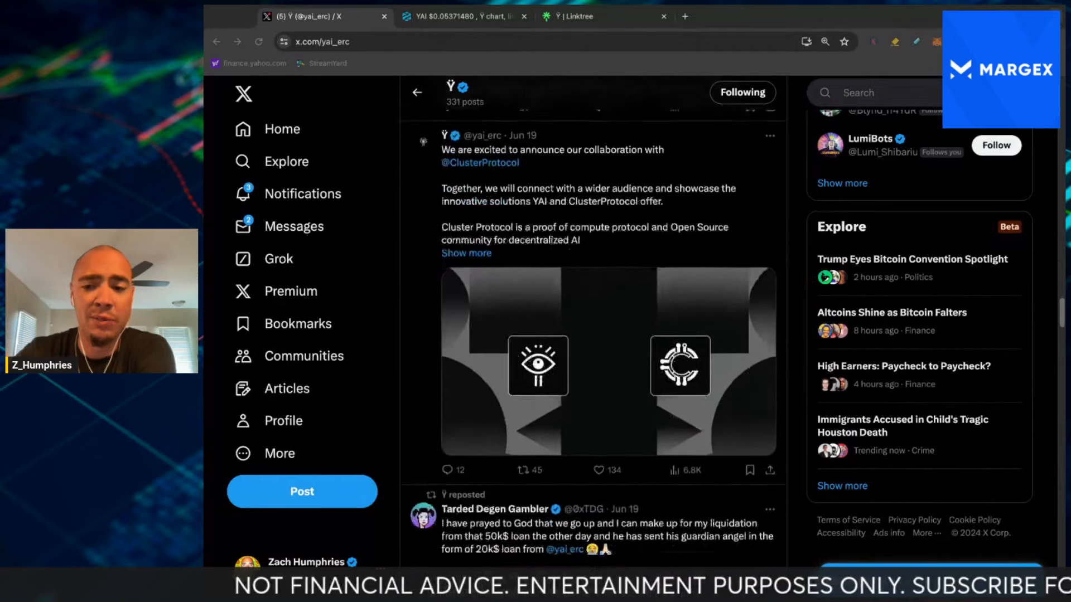
scroll("down", 3)
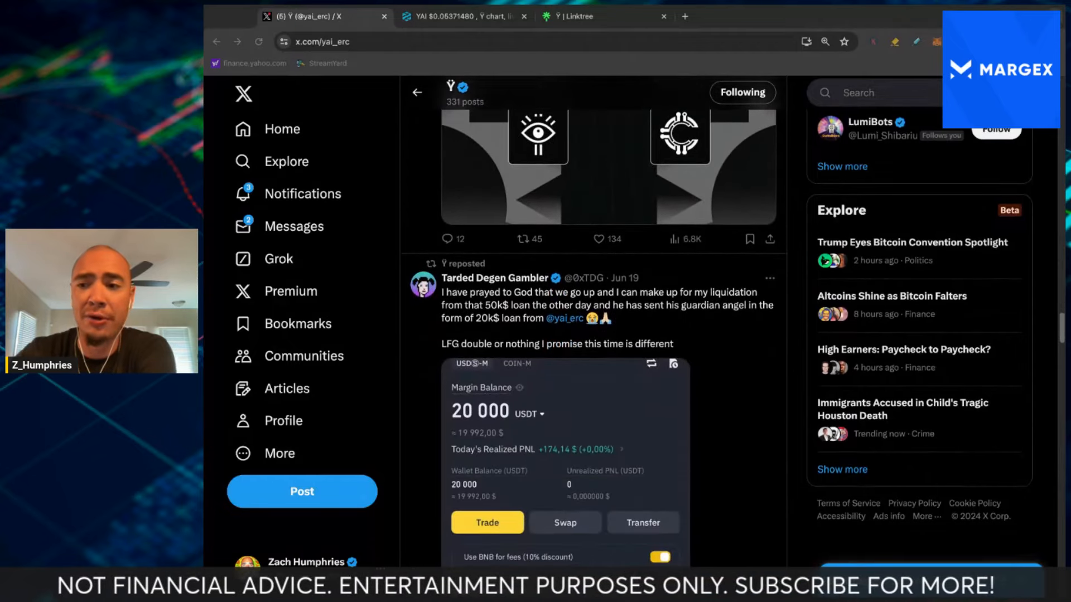
scroll("down", 3)
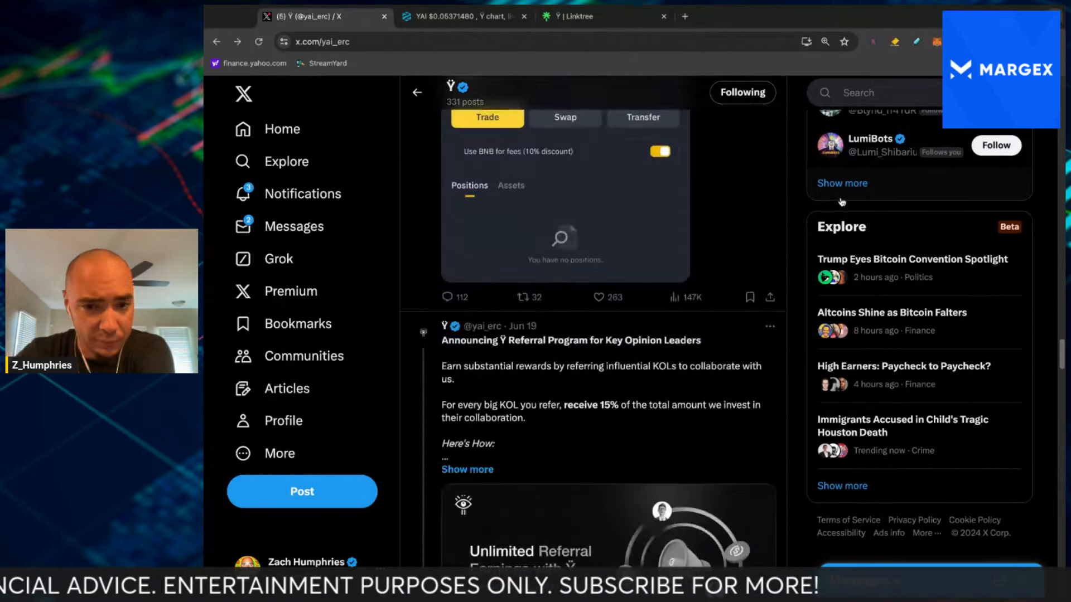
scroll("down", 3)
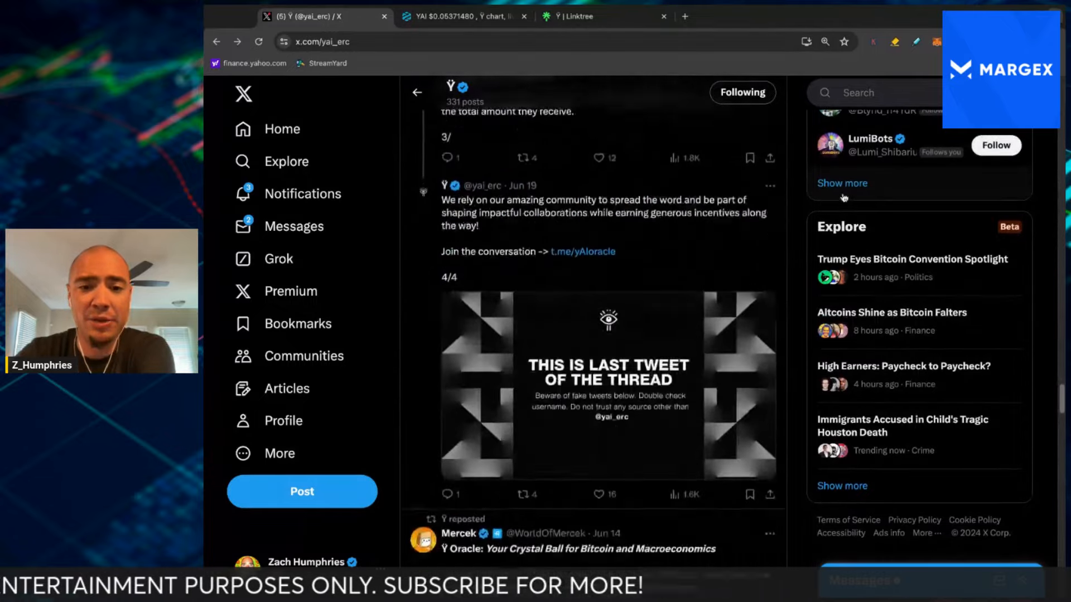
scroll("down", 3)
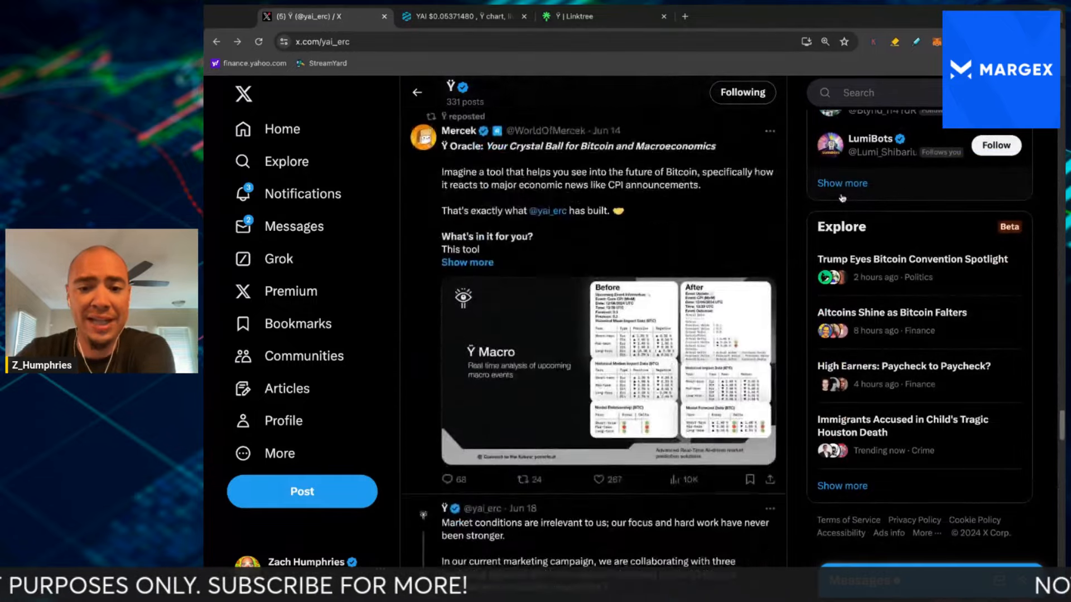
scroll("down", 3)
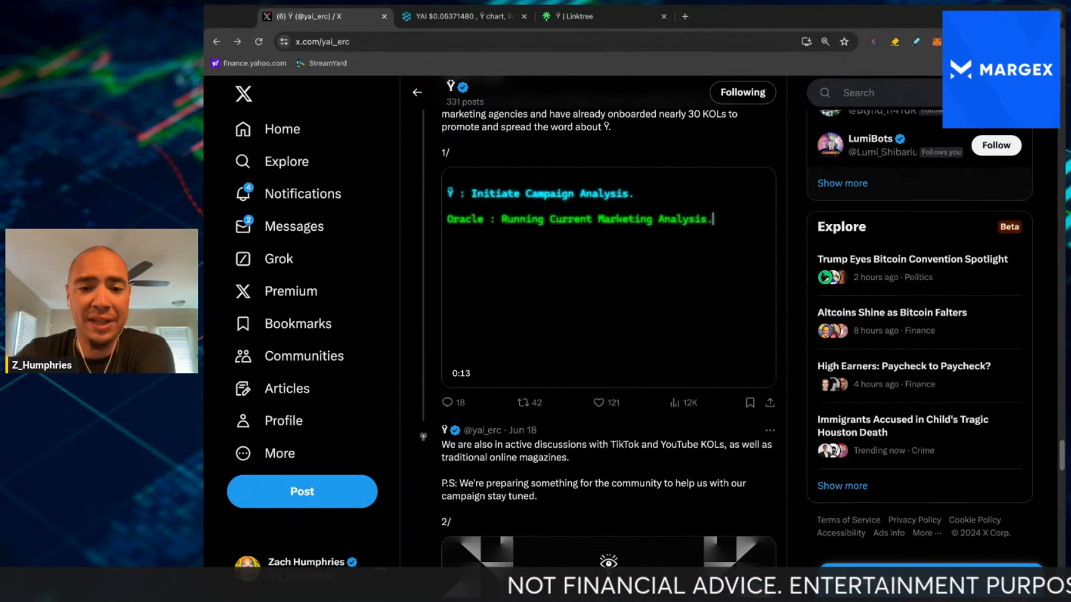
scroll("down", 3)
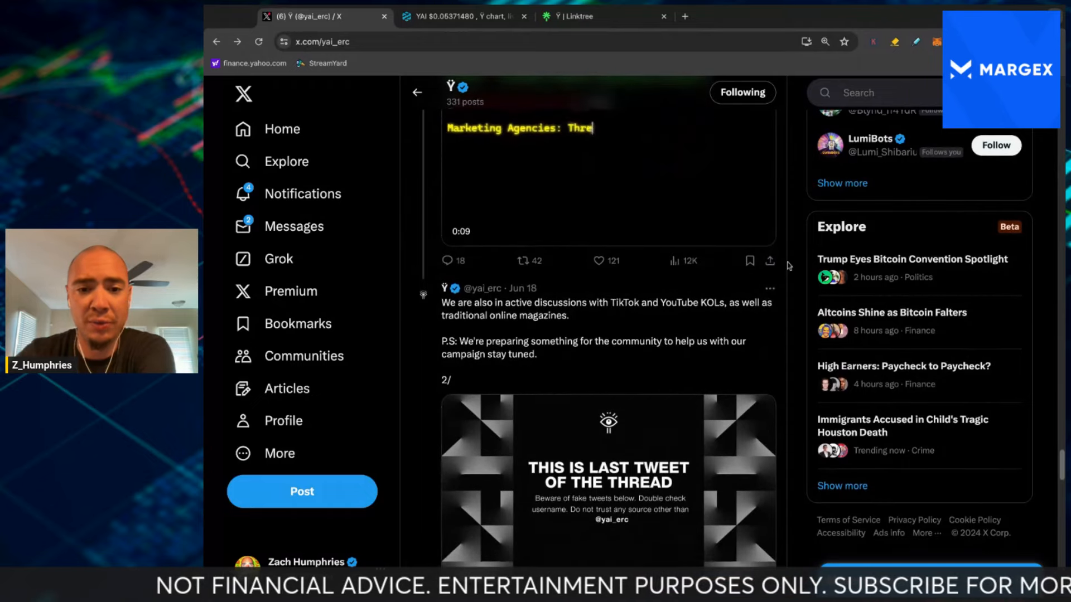
scroll("down", 3)
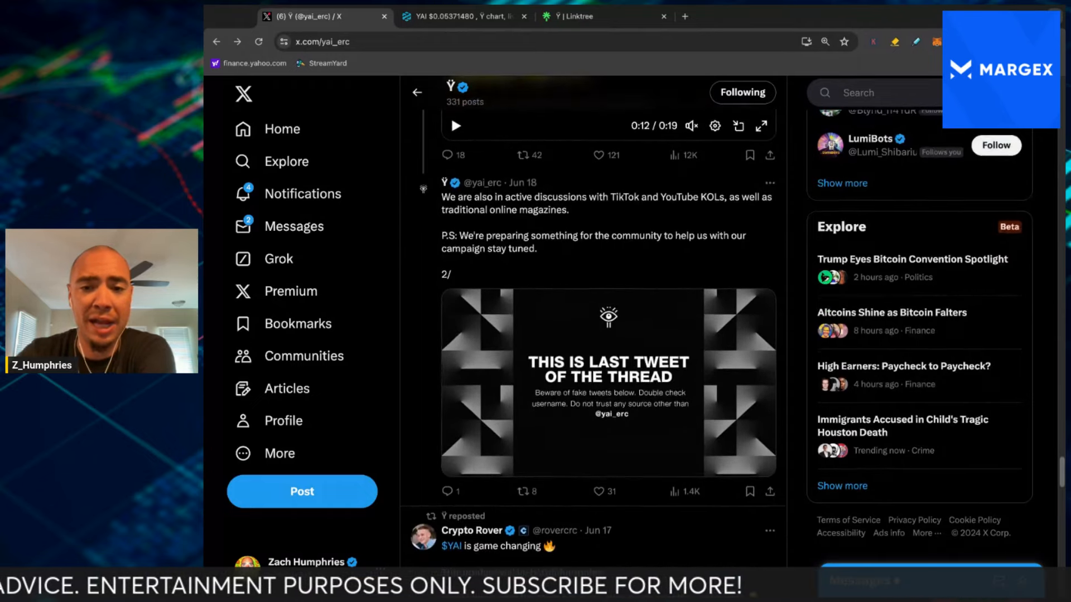
scroll("down", 3)
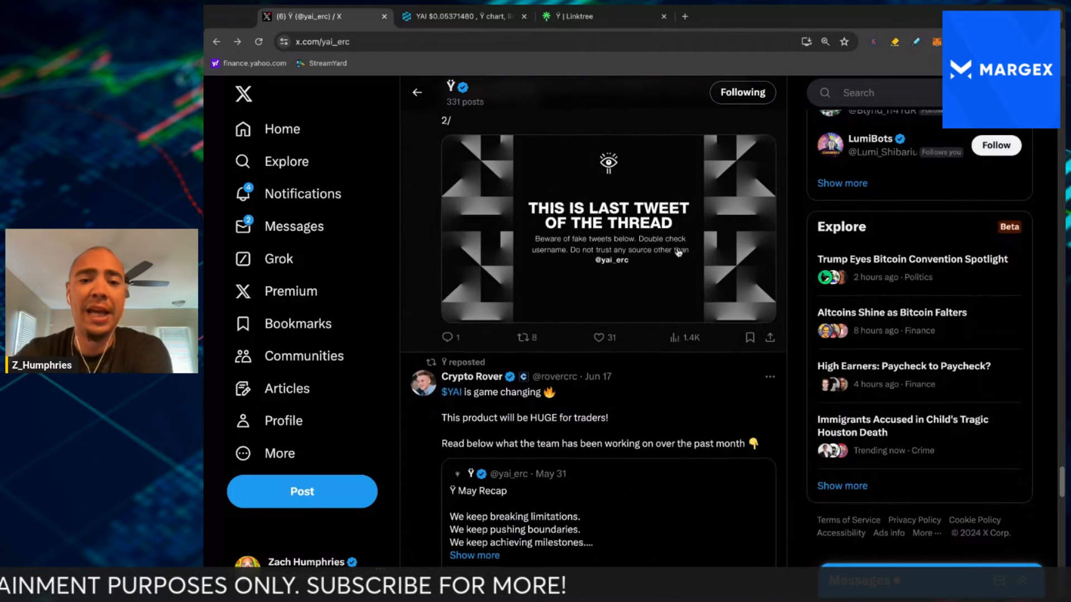
scroll("down", 3)
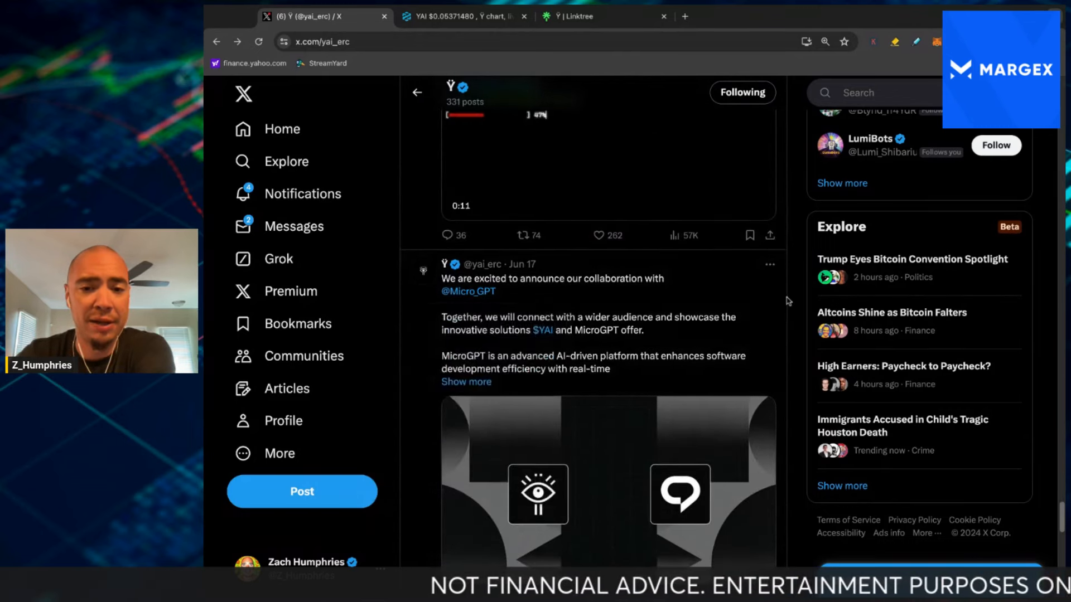
scroll("down", 3)
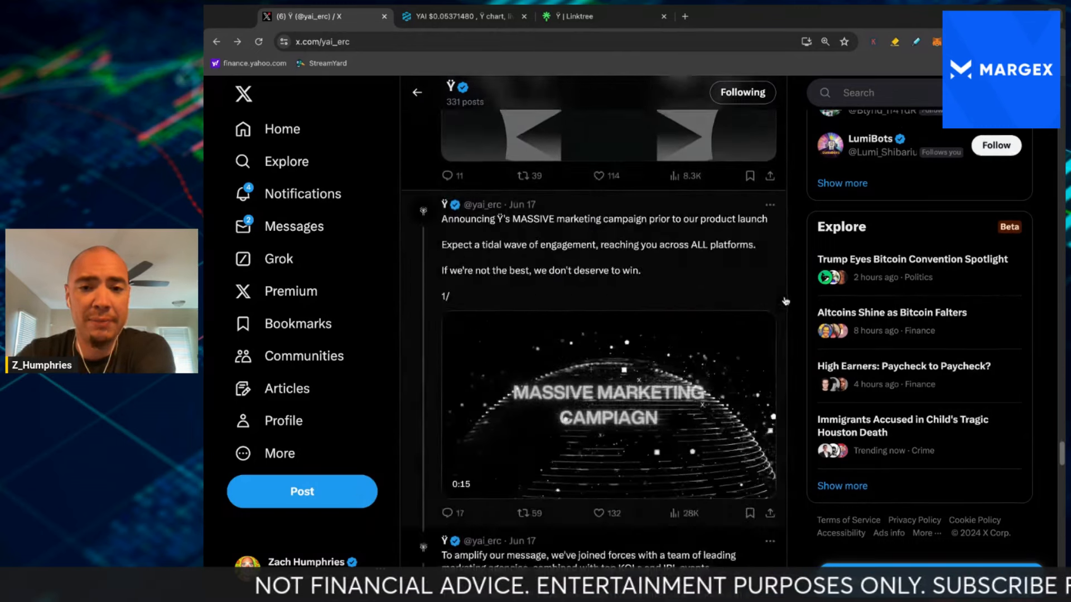
left_click(461, 15)
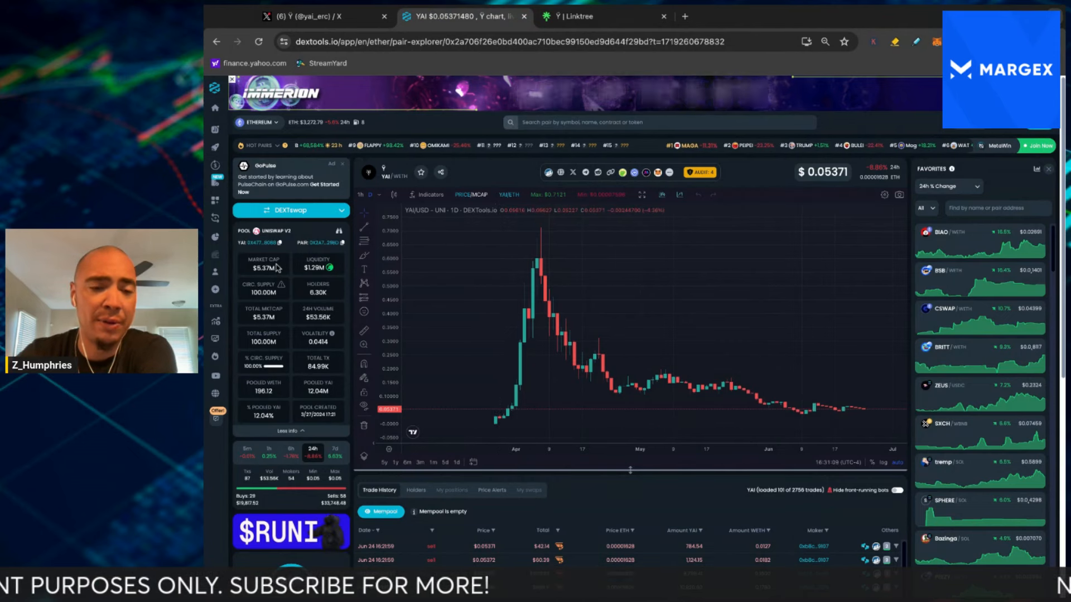
mouse_move(475, 251)
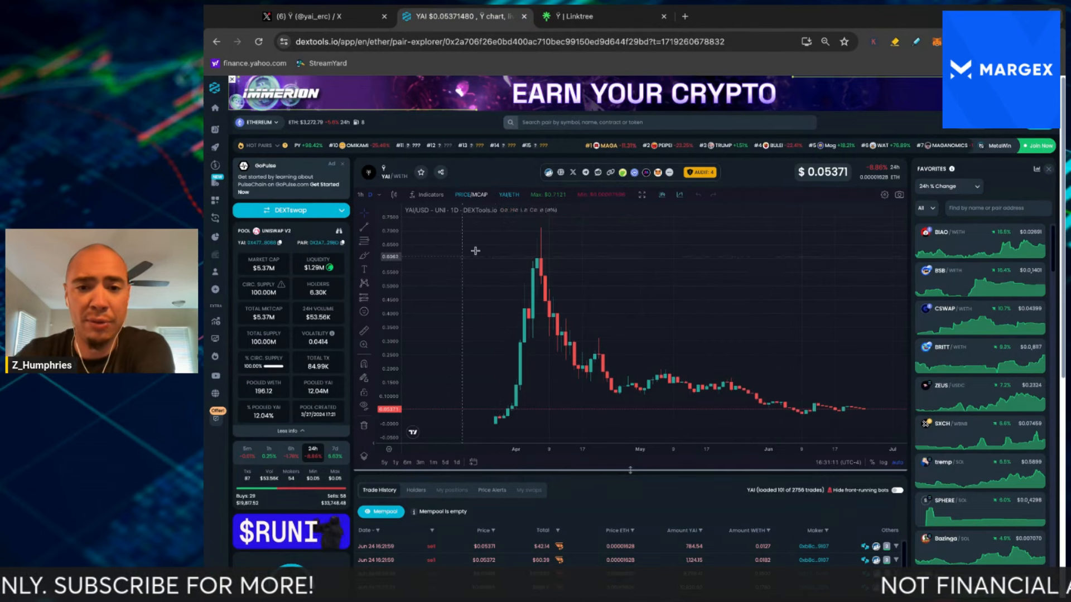
mouse_move(540, 225)
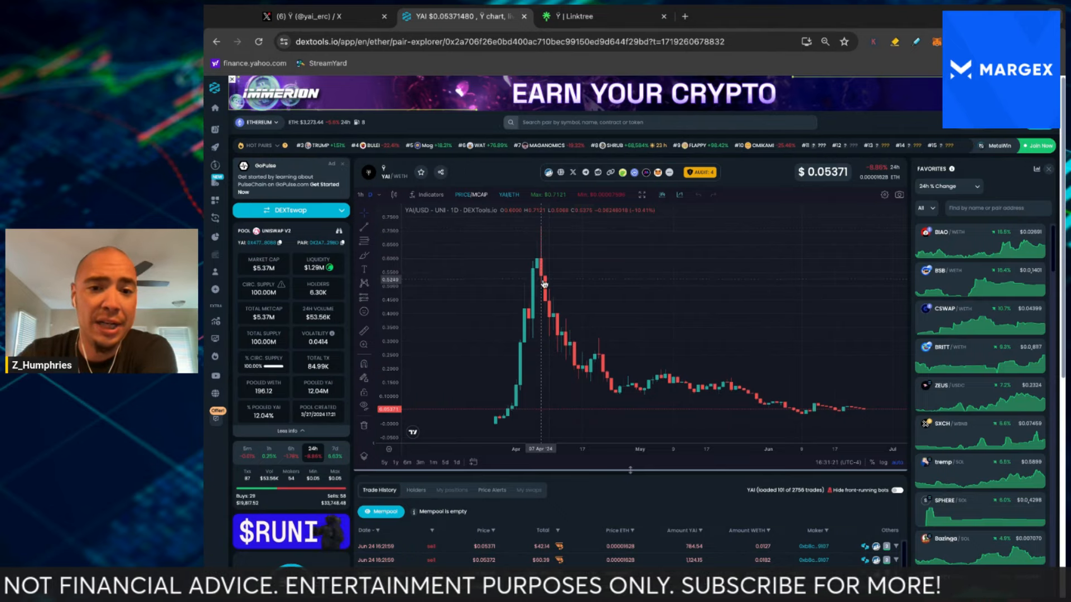
mouse_move(615, 299)
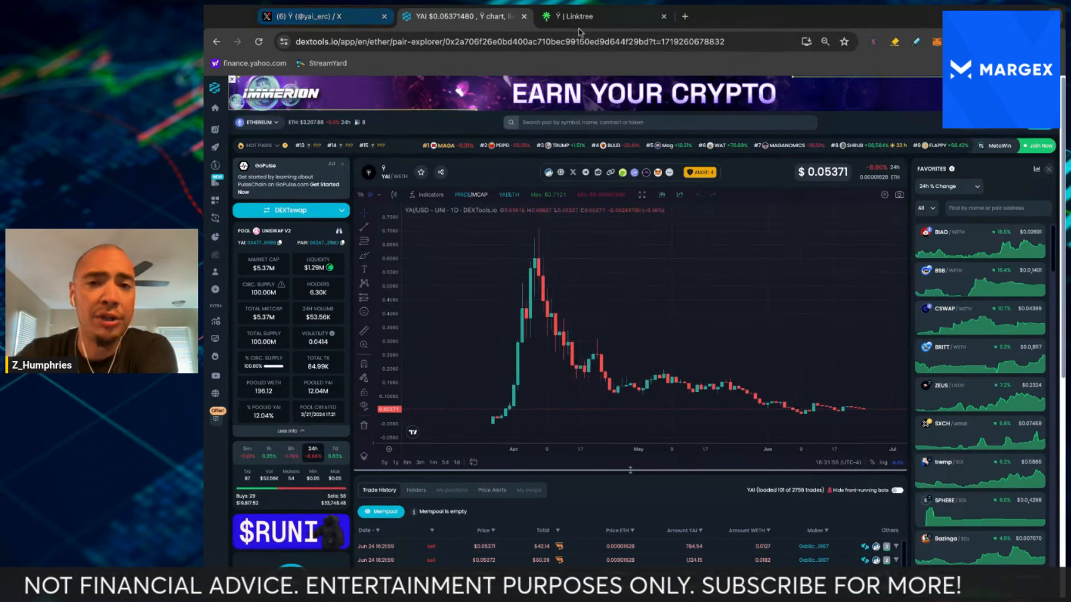
After reviewing the YAI/WETH chart and pool stats, switch to the Ÿ Linktree links page
left_click(604, 15)
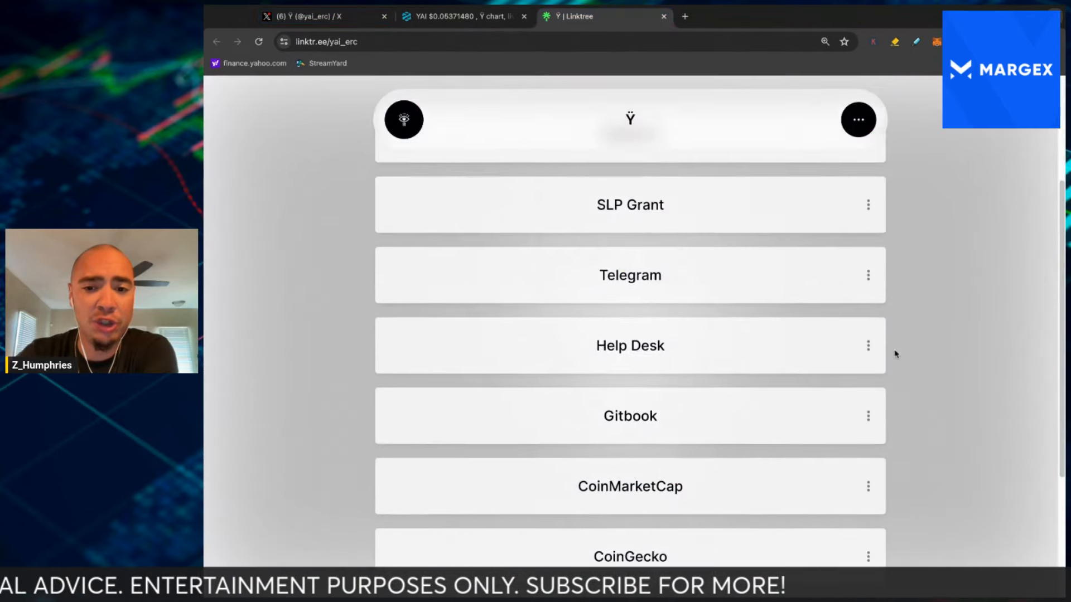
scroll("up", 3)
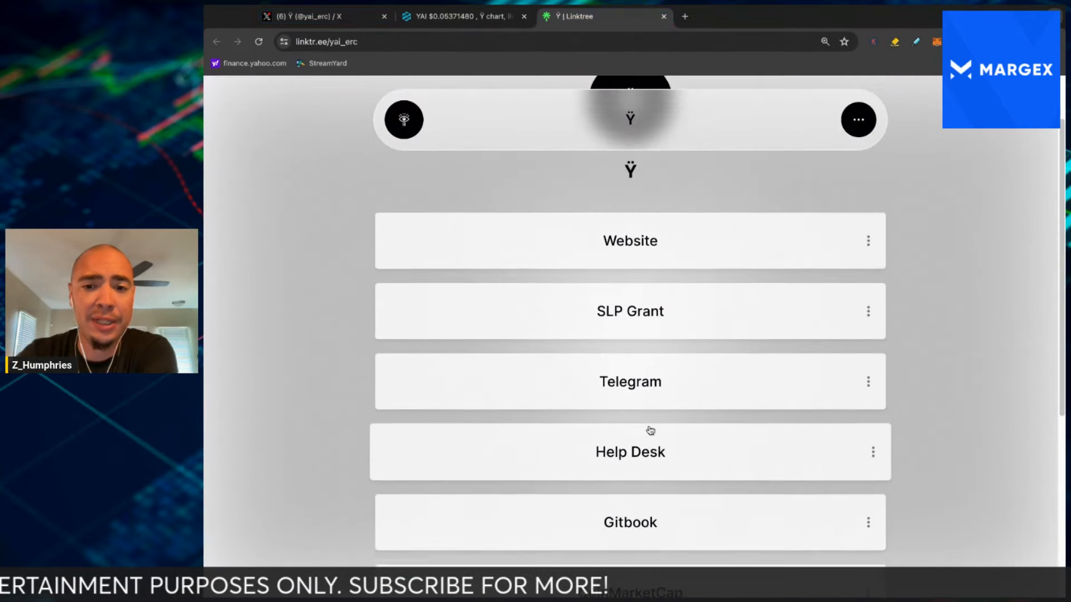
scroll("down", 3)
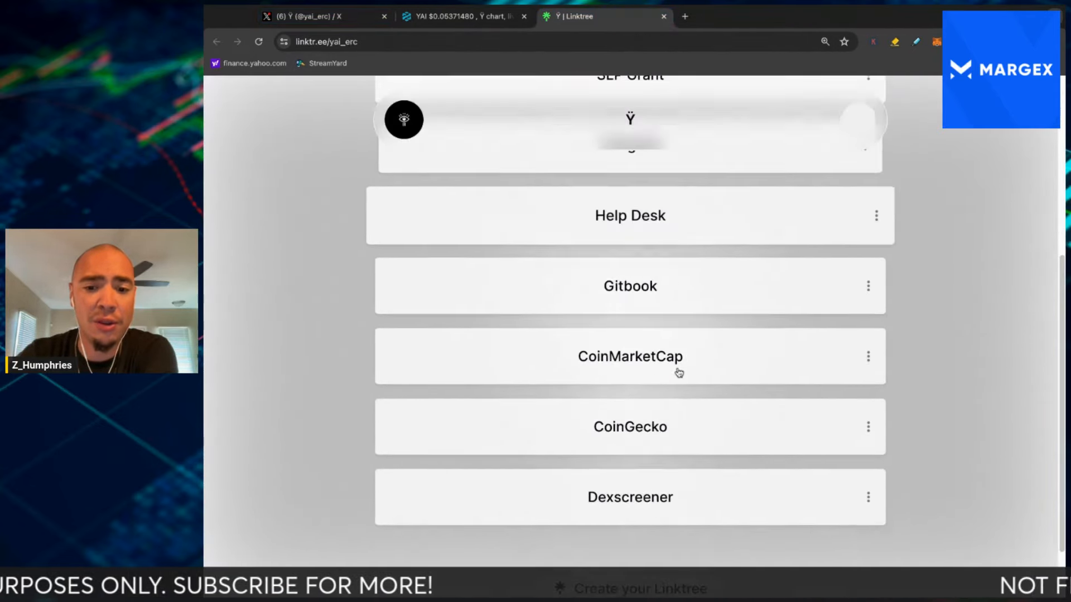
scroll("up", 3)
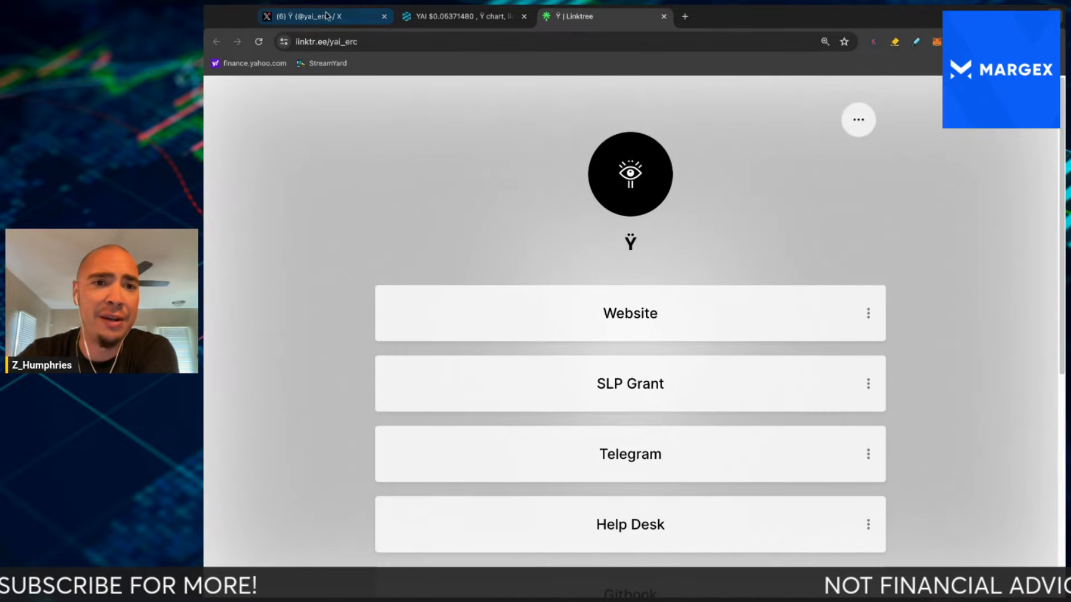
left_click(321, 17)
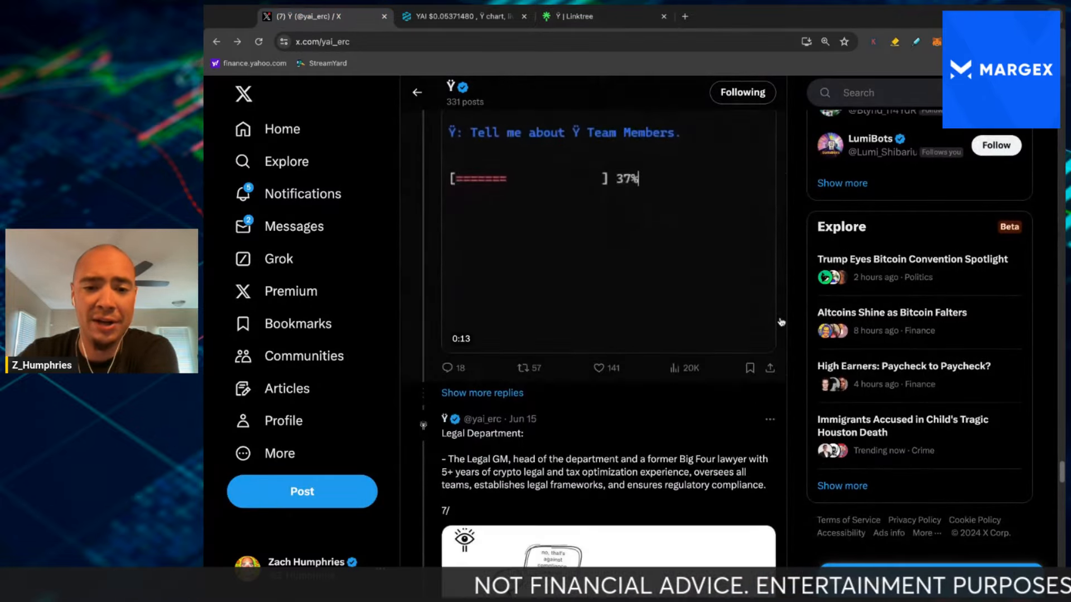
scroll("down", 3)
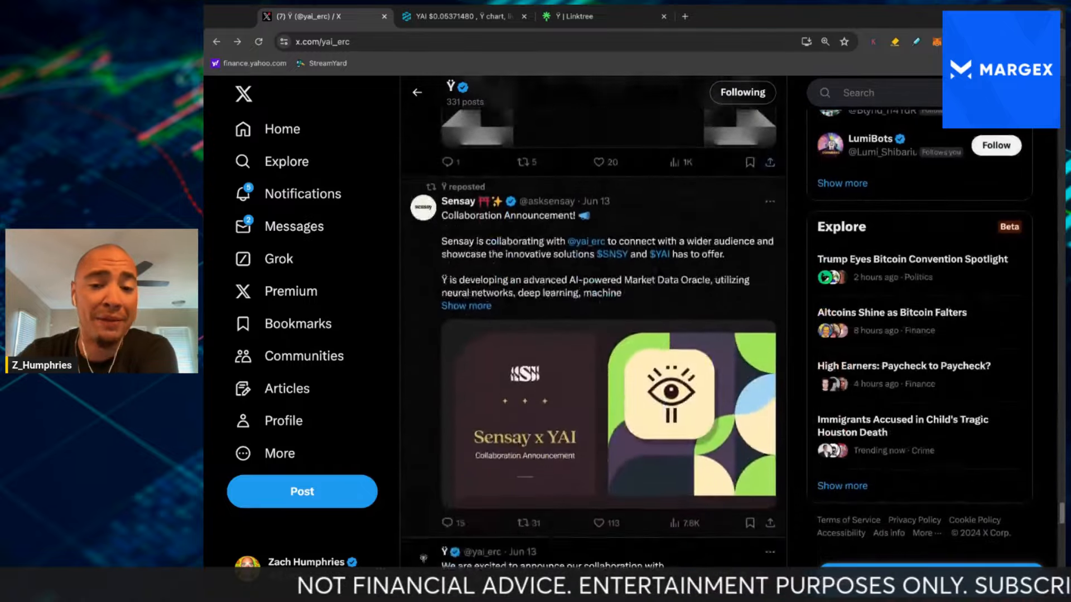
scroll("down", 3)
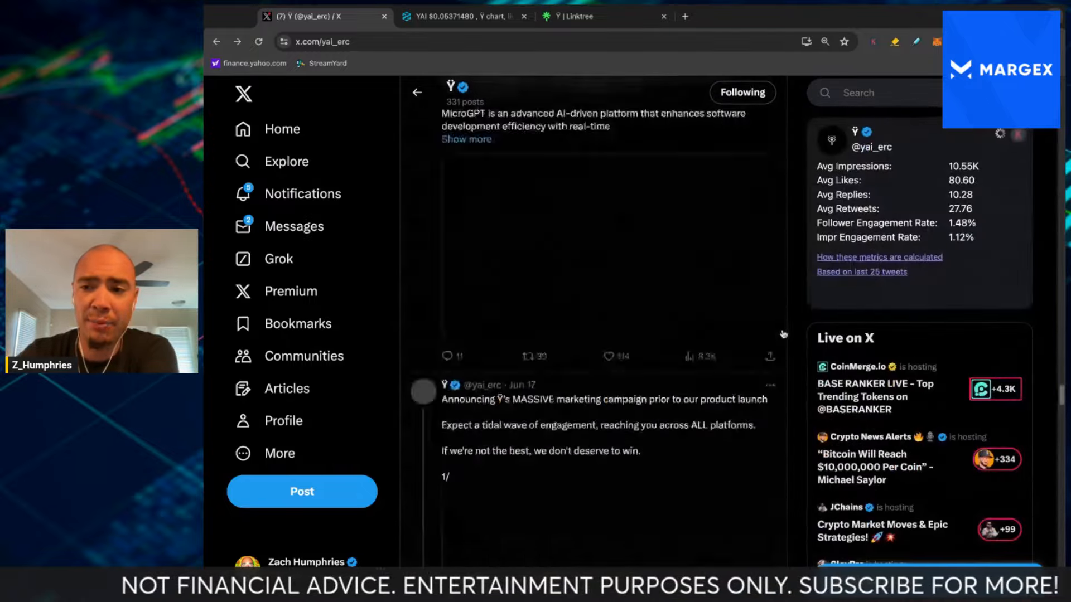
scroll("down", 3)
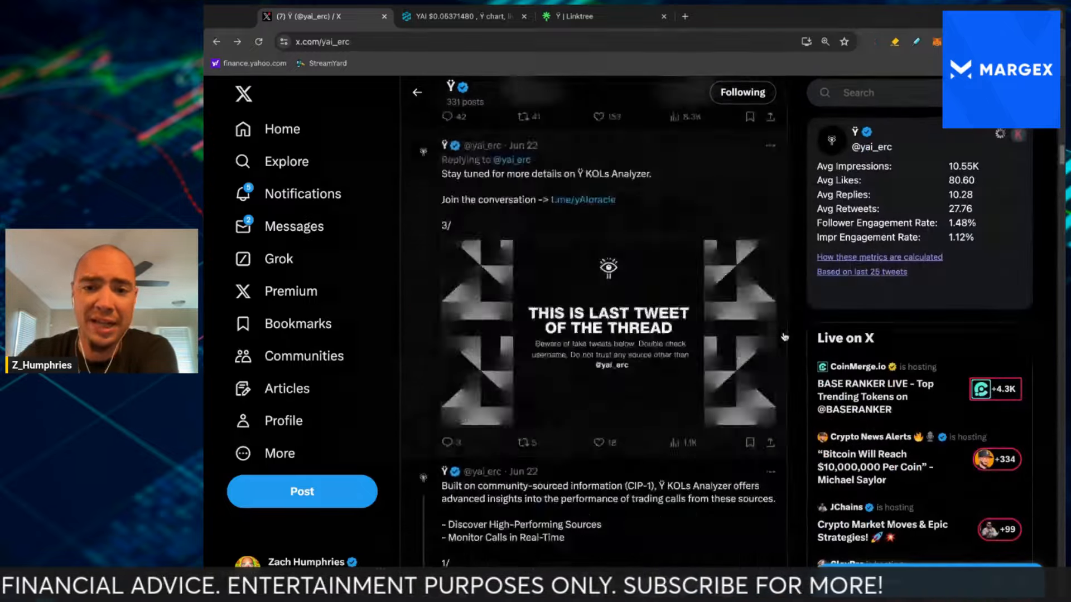